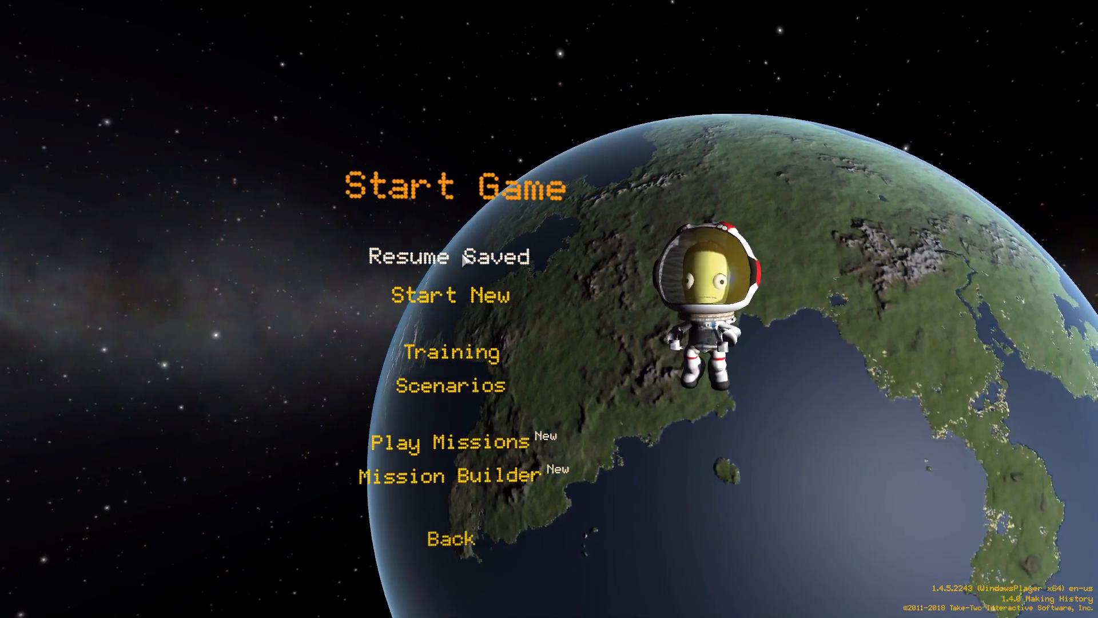
Load the saved game 'Pengist's Font Factory' from Resume Saved.
left_click(448, 255)
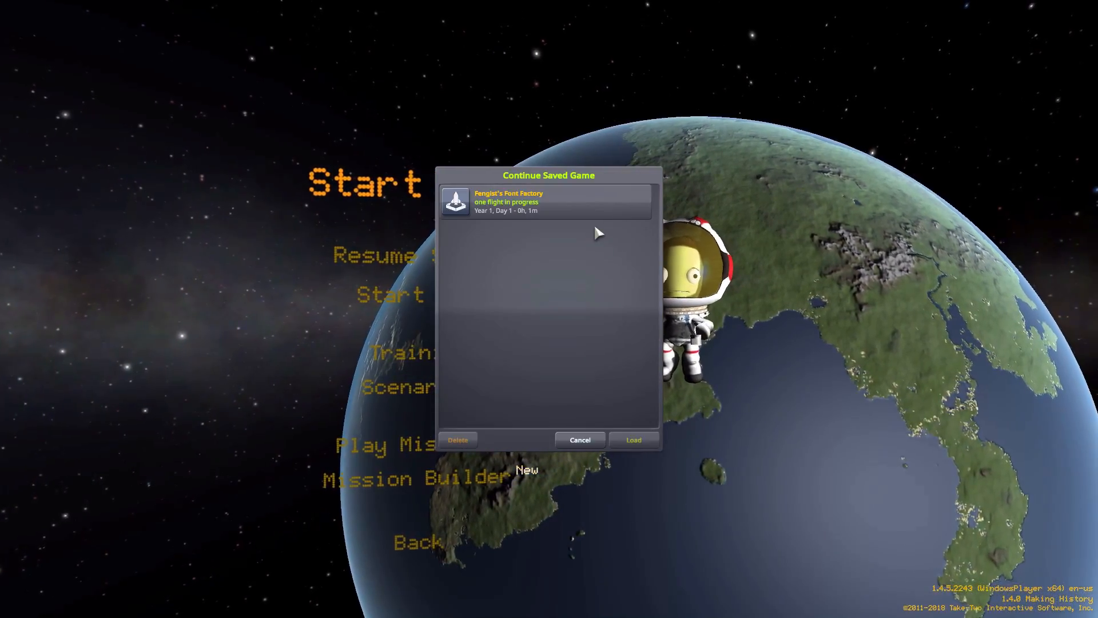
left_click(632, 440)
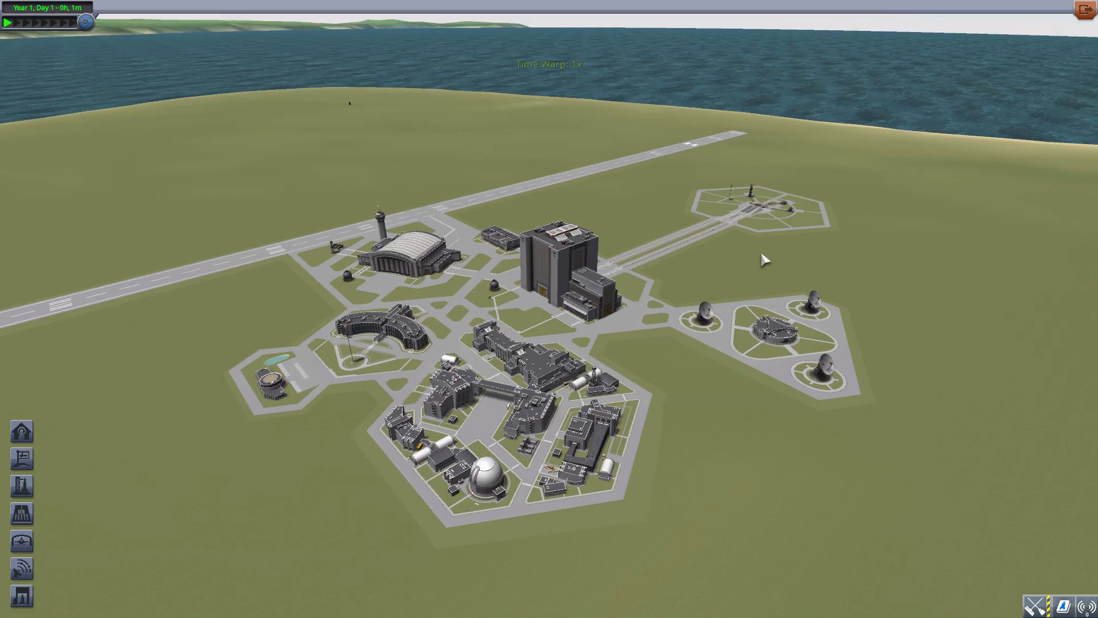
mouse_move(602, 424)
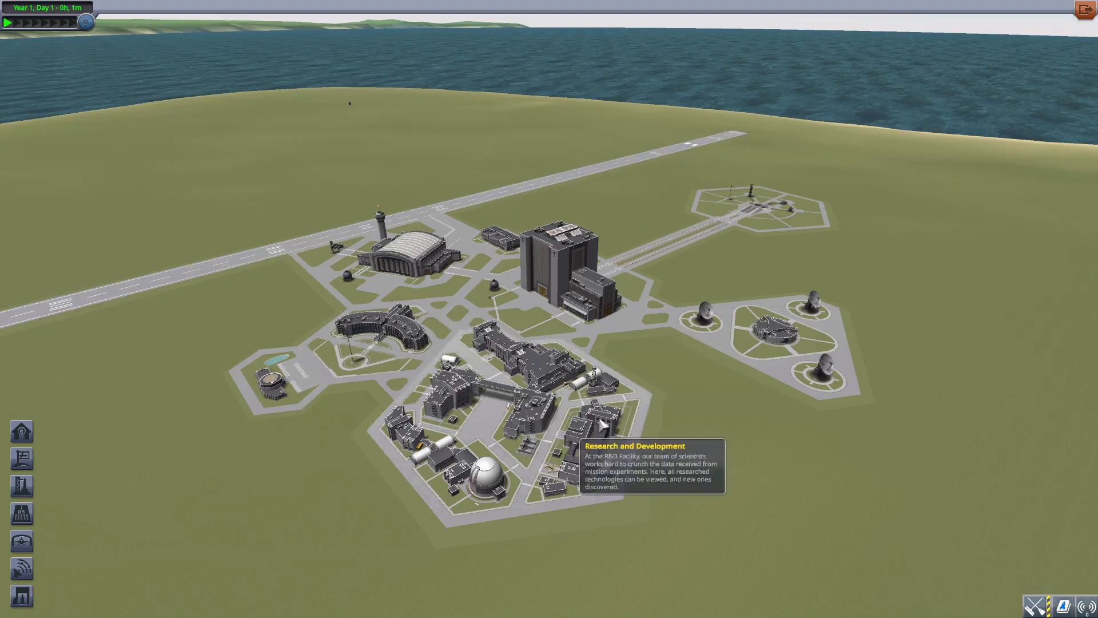
mouse_move(518, 103)
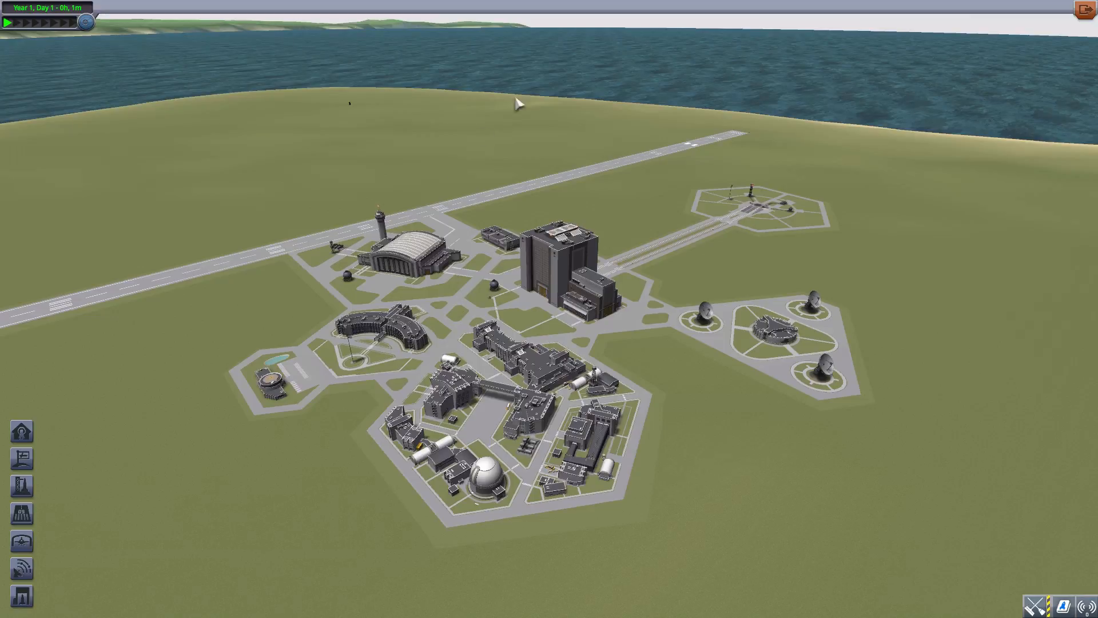
mouse_move(630, 138)
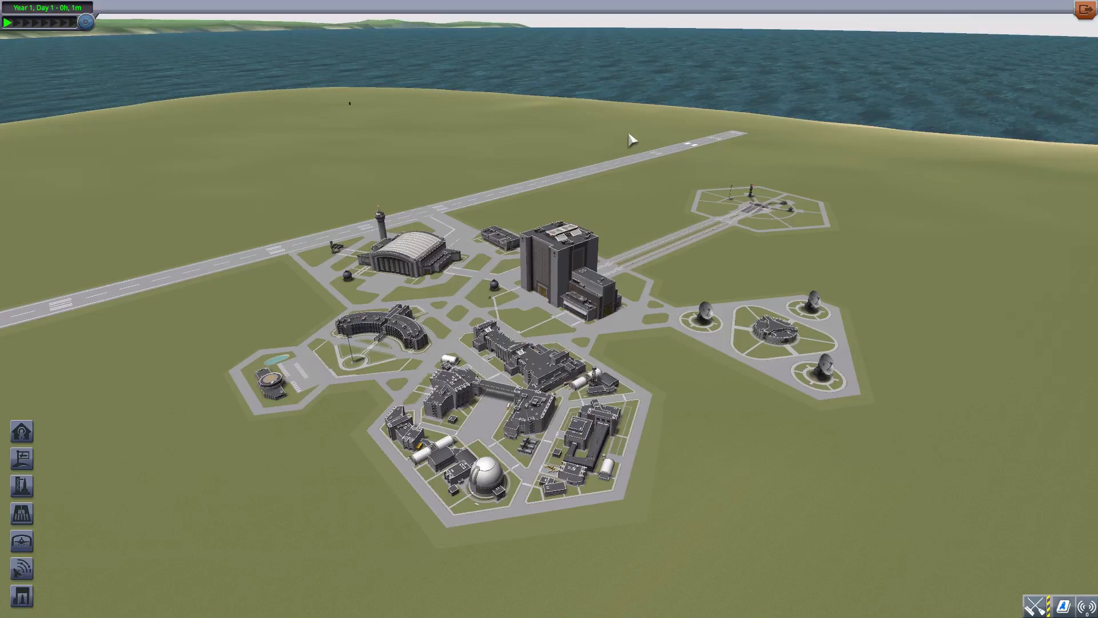
mouse_move(615, 490)
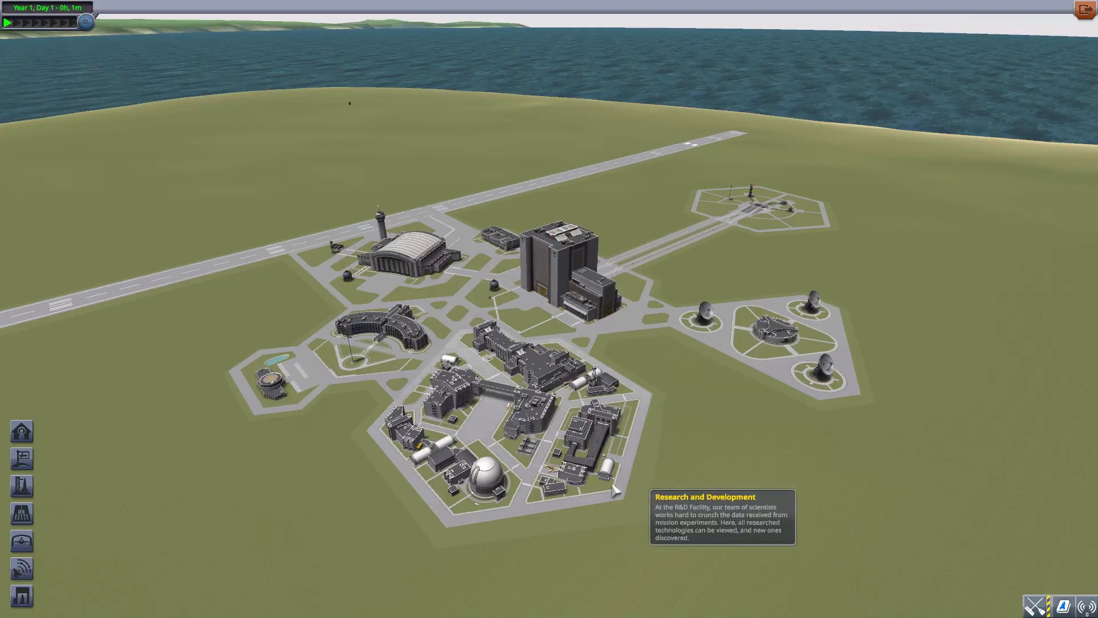
mouse_move(855, 280)
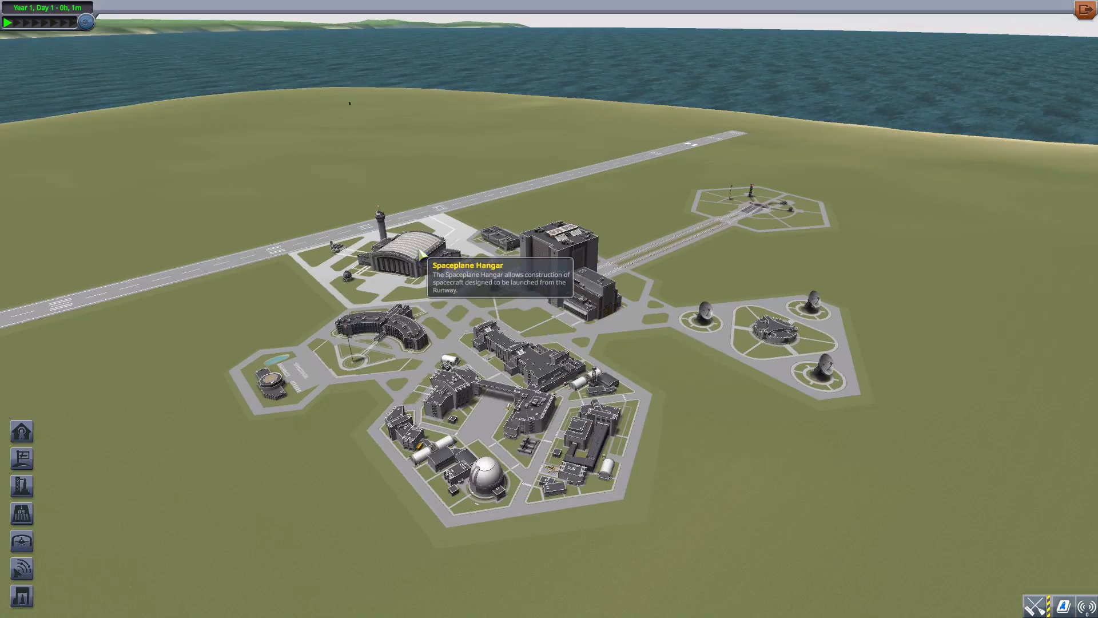
Enter the Spaceplane Hangar from the space center.
left_click(398, 252)
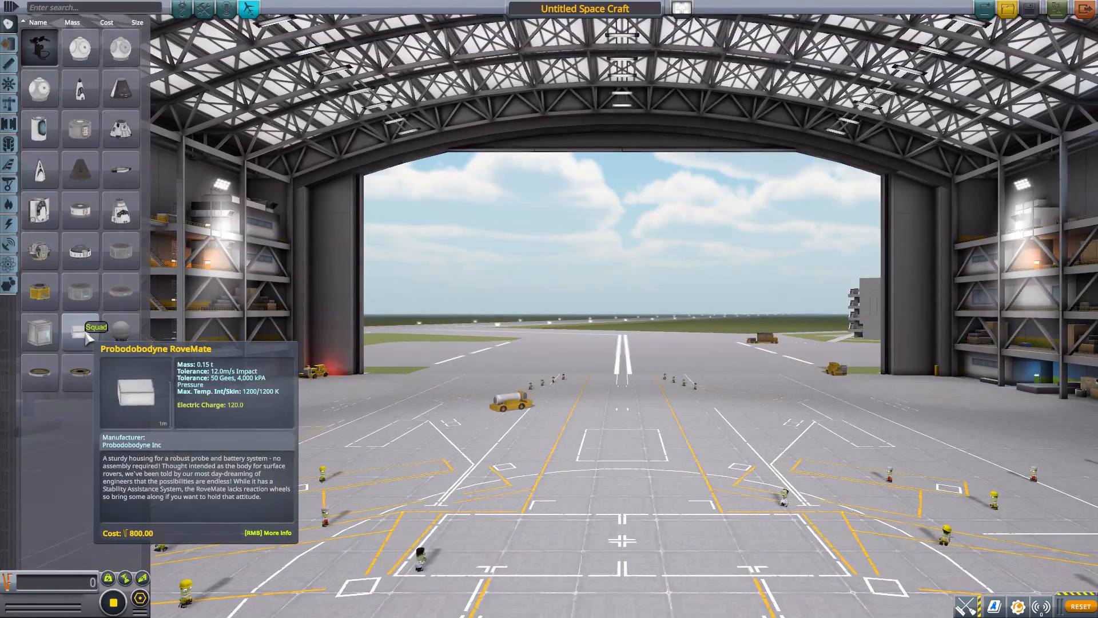
Place a Probodobodyne RoveMate probe body as the craft's first part.
left_click(78, 331)
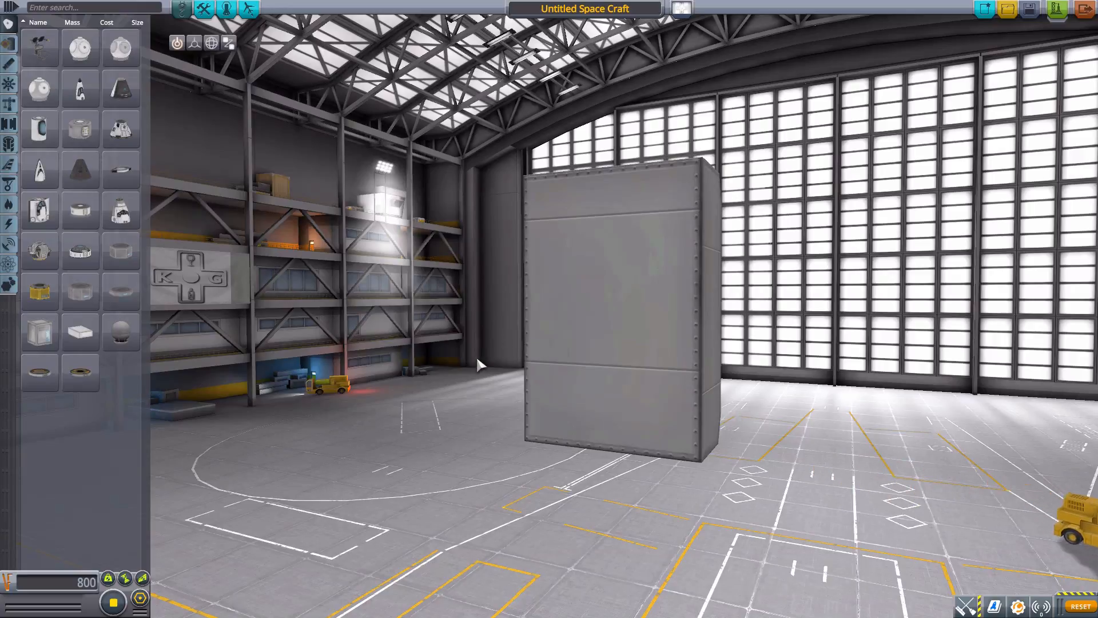
mouse_move(605, 420)
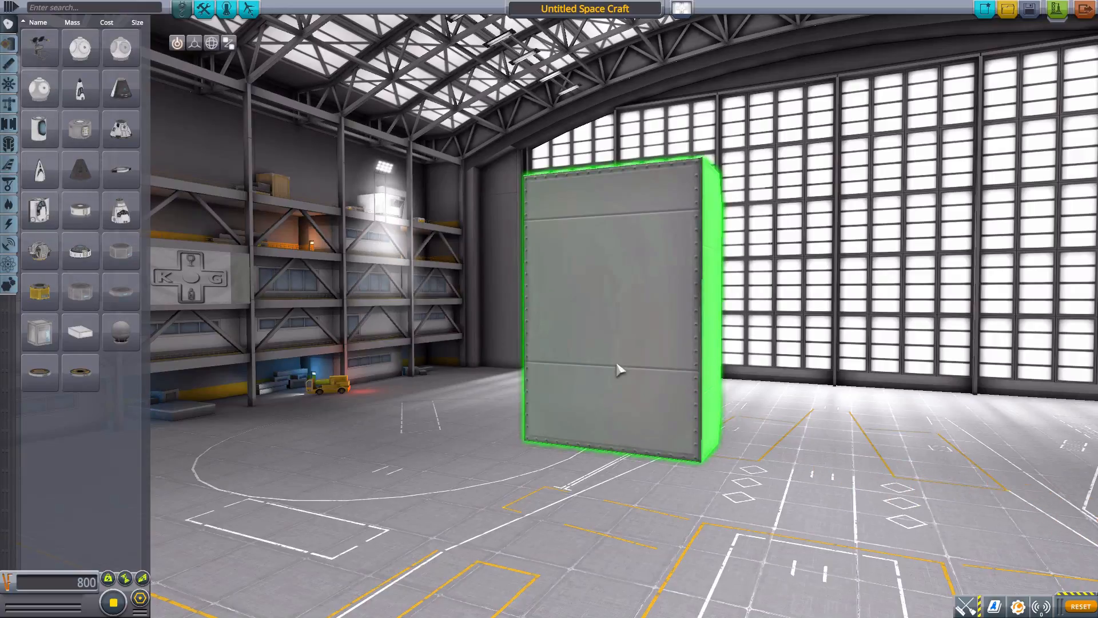
mouse_move(560, 330)
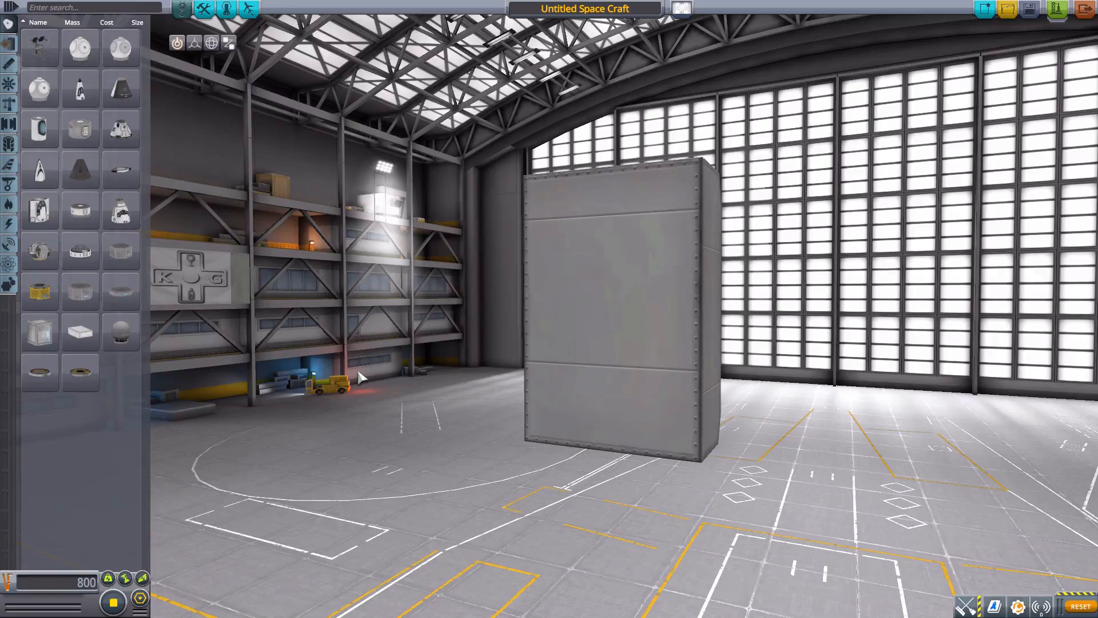
mouse_move(10, 350)
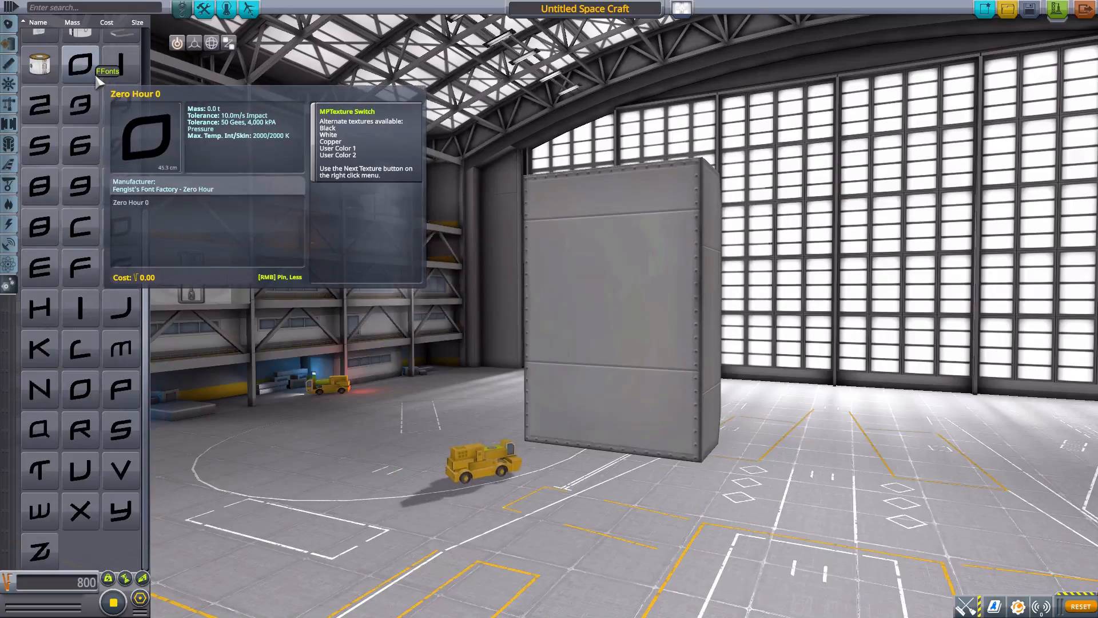
mouse_move(79, 185)
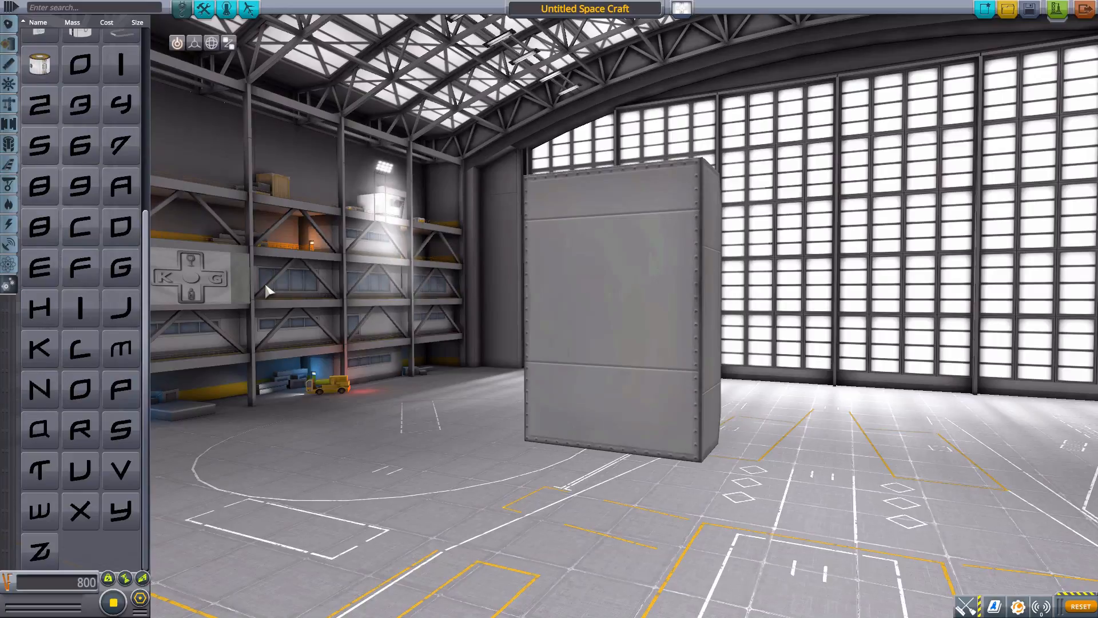
mouse_move(331, 324)
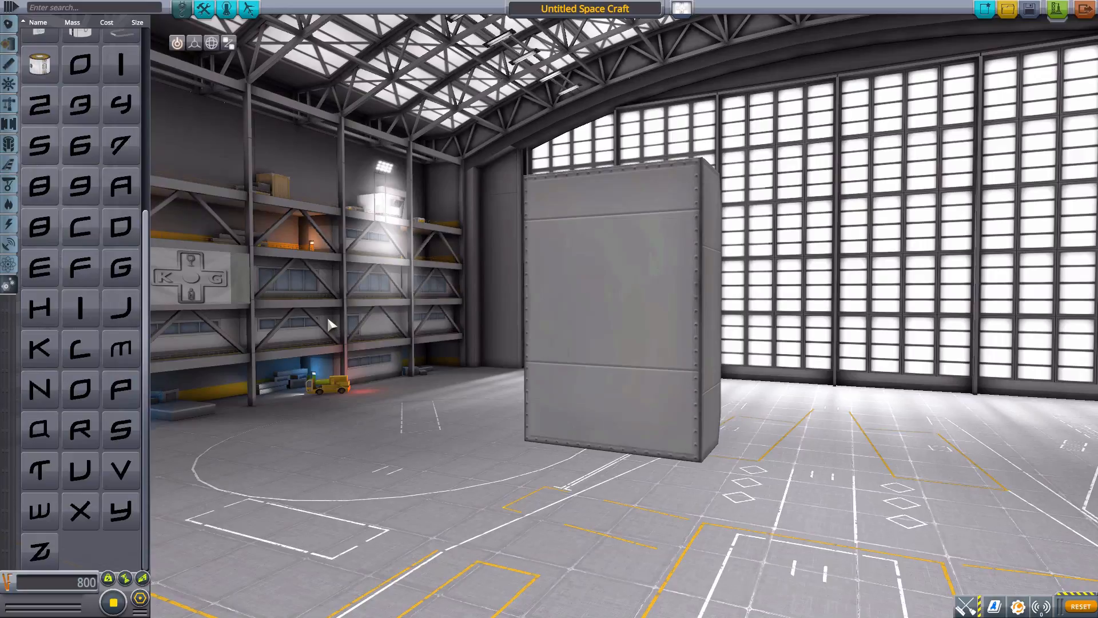
mouse_move(201, 216)
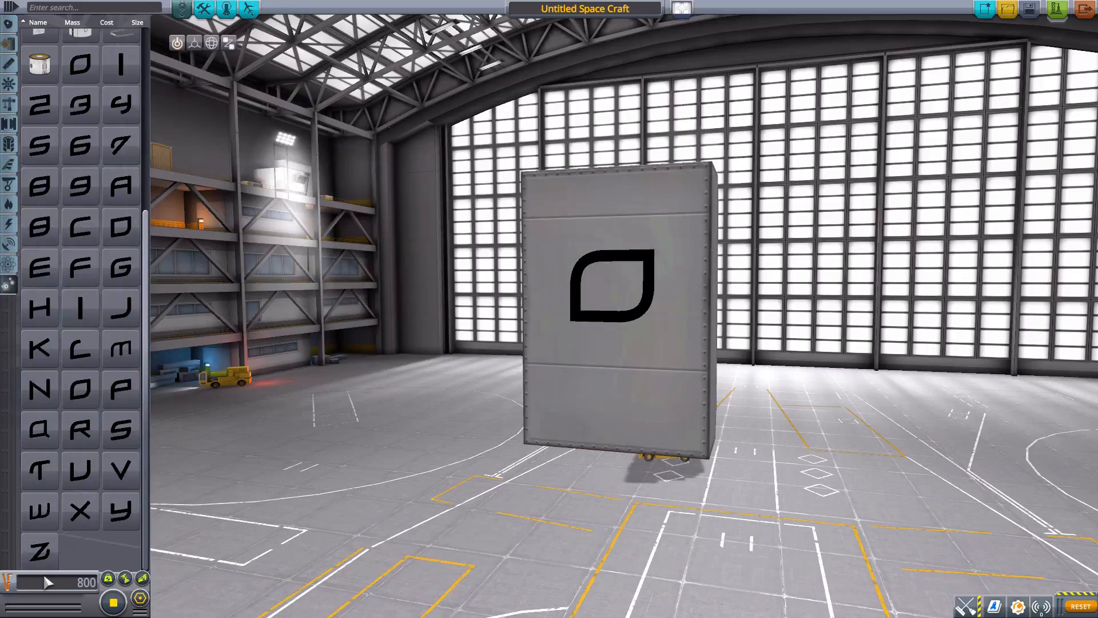
mouse_move(78, 185)
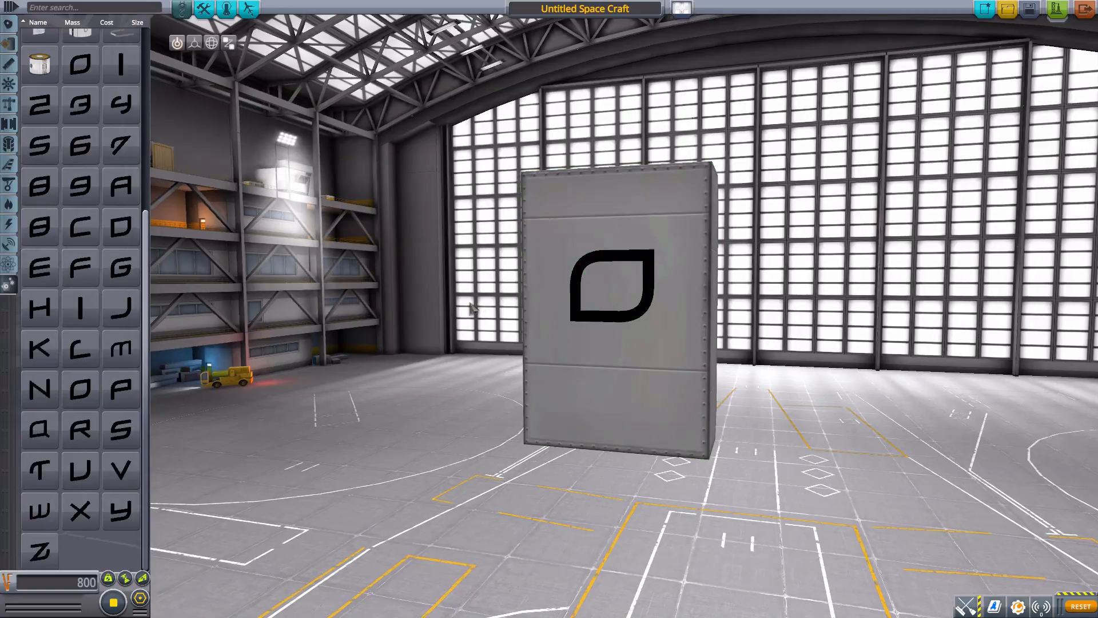
mouse_move(119, 63)
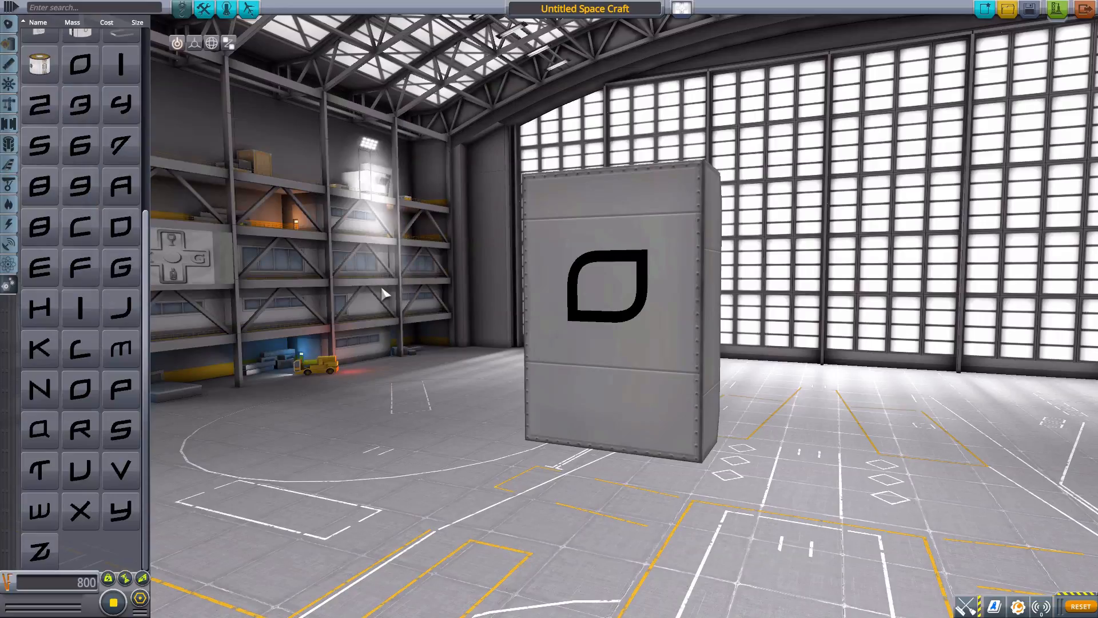
left_click(610, 287)
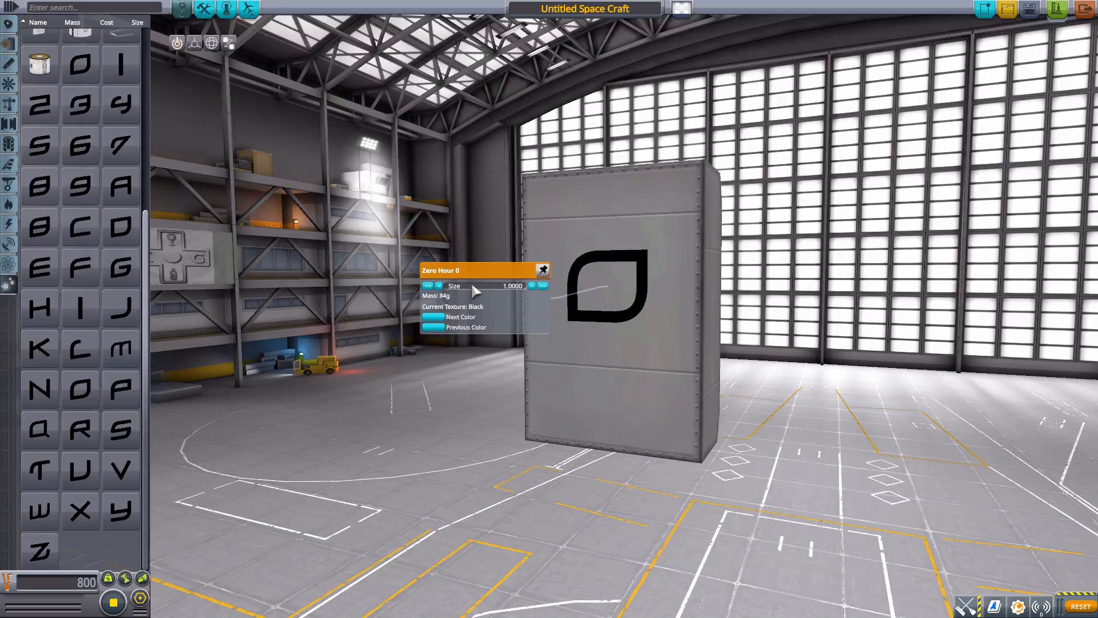
mouse_move(445, 353)
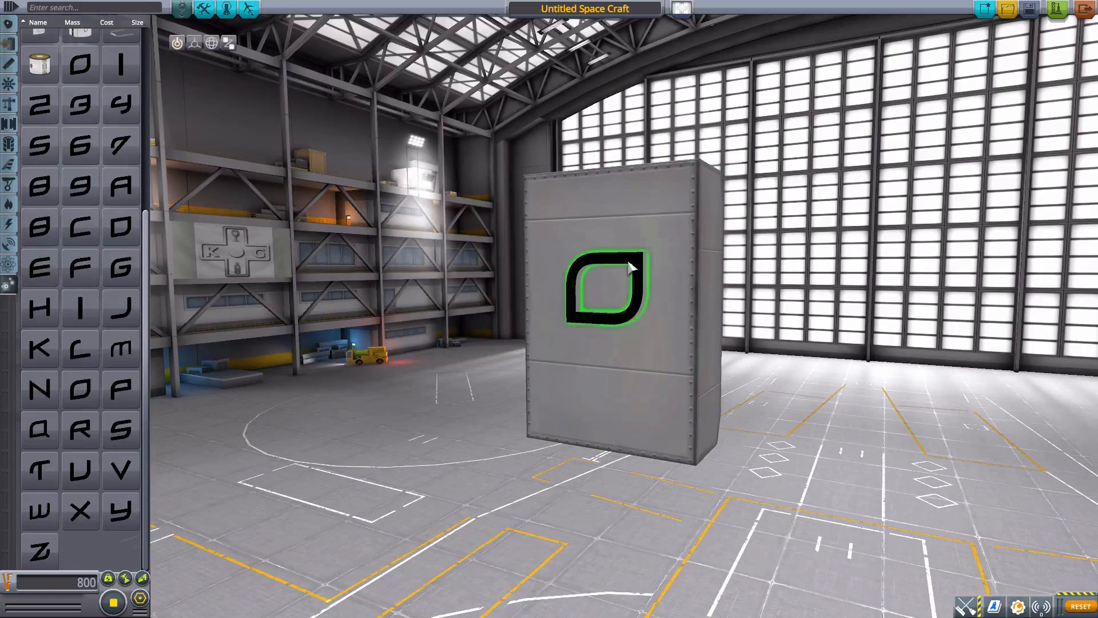
Reopen the Zero Hour 0 character's settings menu.
left_click(615, 287)
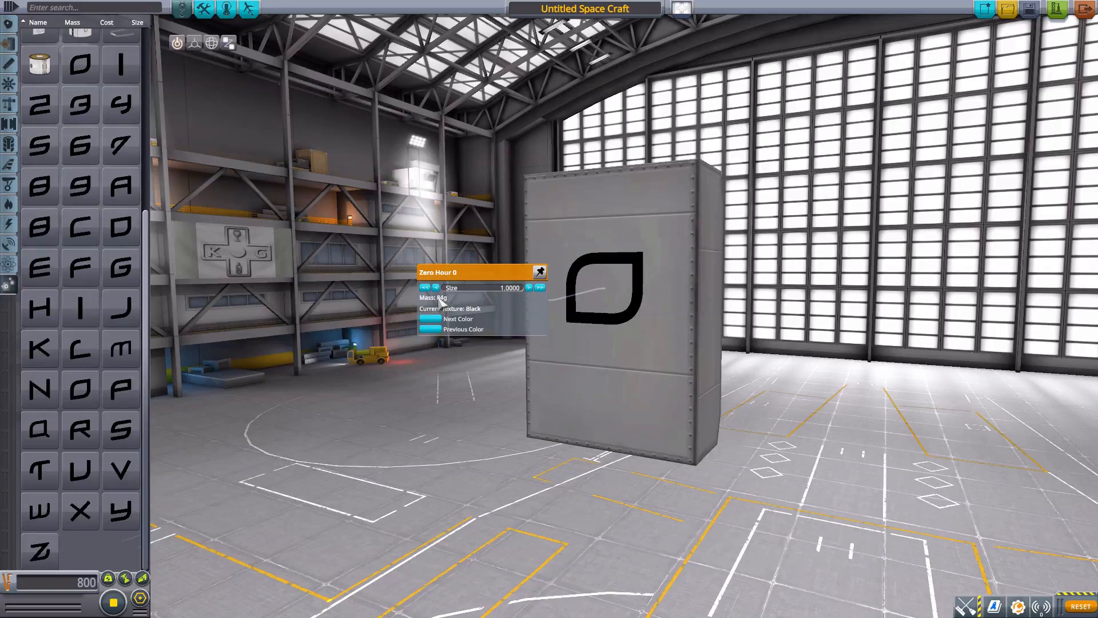
mouse_move(892, 319)
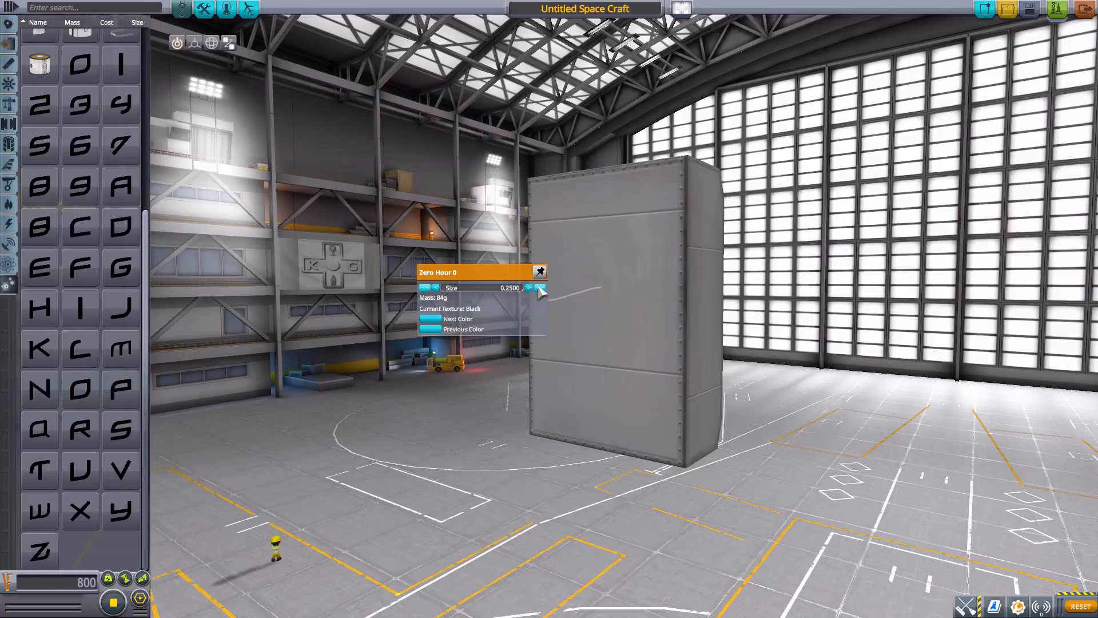
mouse_move(194, 43)
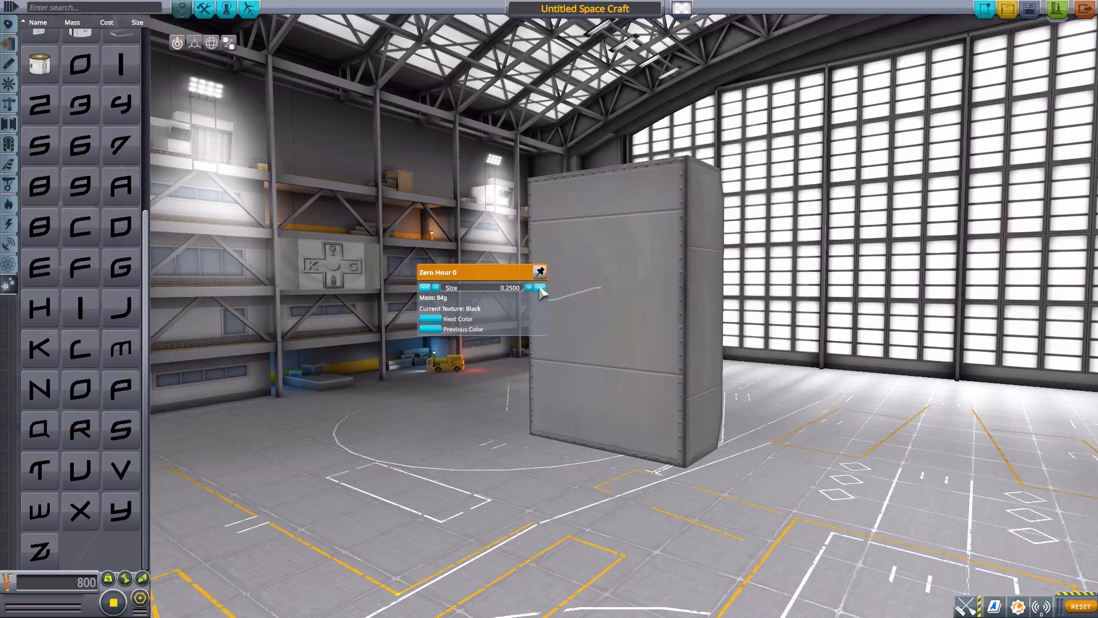
Set the Zero Hour 0 character's size to 4.0, up to 5 and back down.
left_click(539, 291)
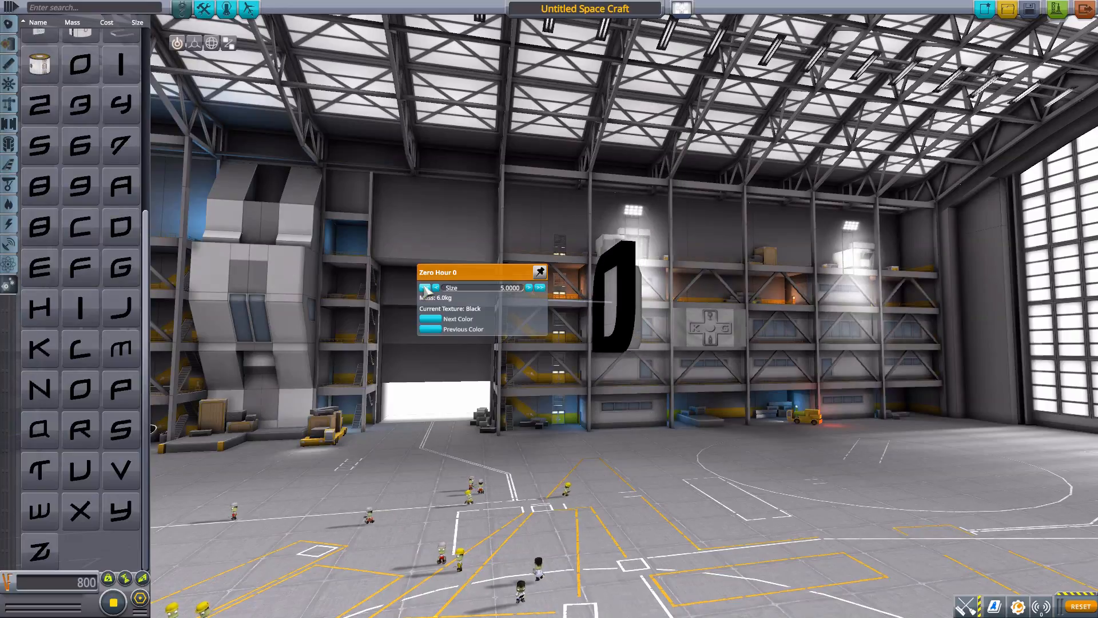
left_click(434, 287)
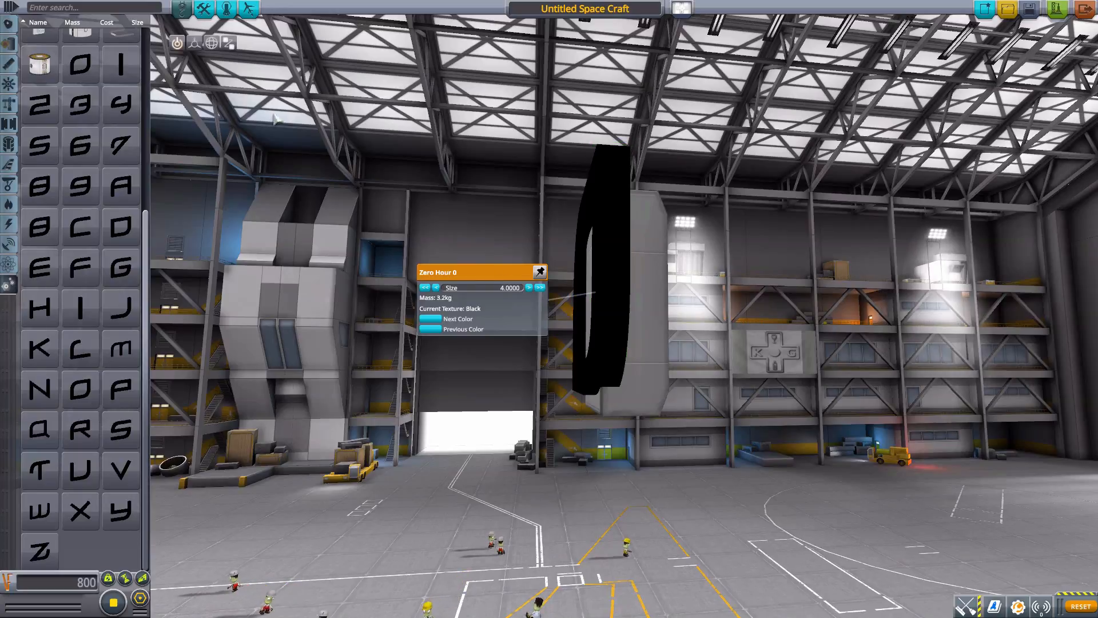
mouse_move(194, 41)
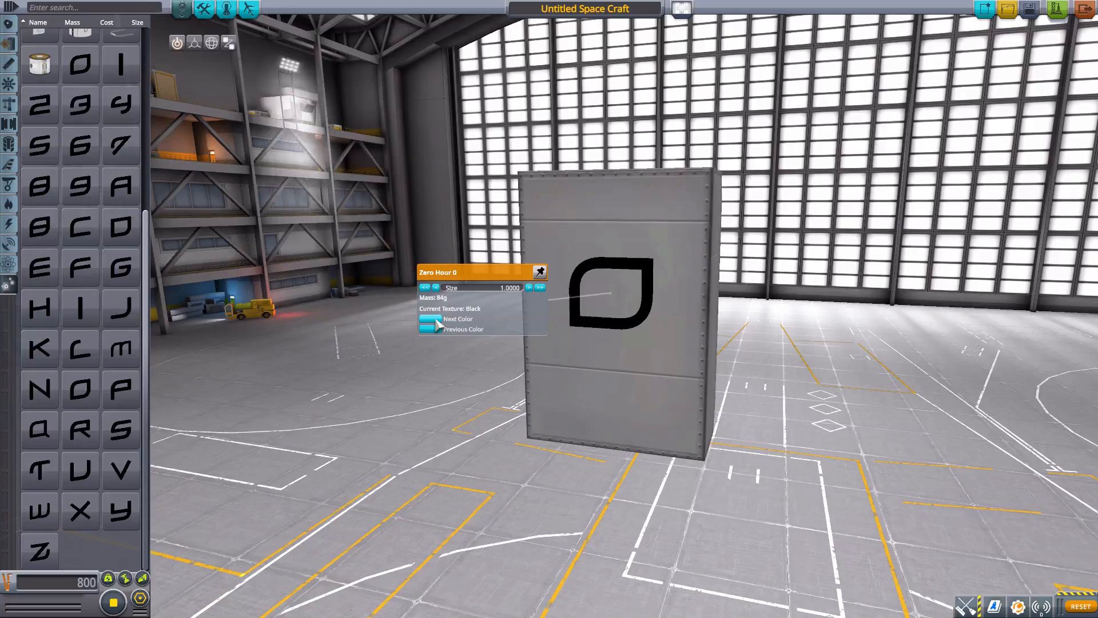
Cycle the O letter's texture through copper, green and blue.
left_click(425, 327)
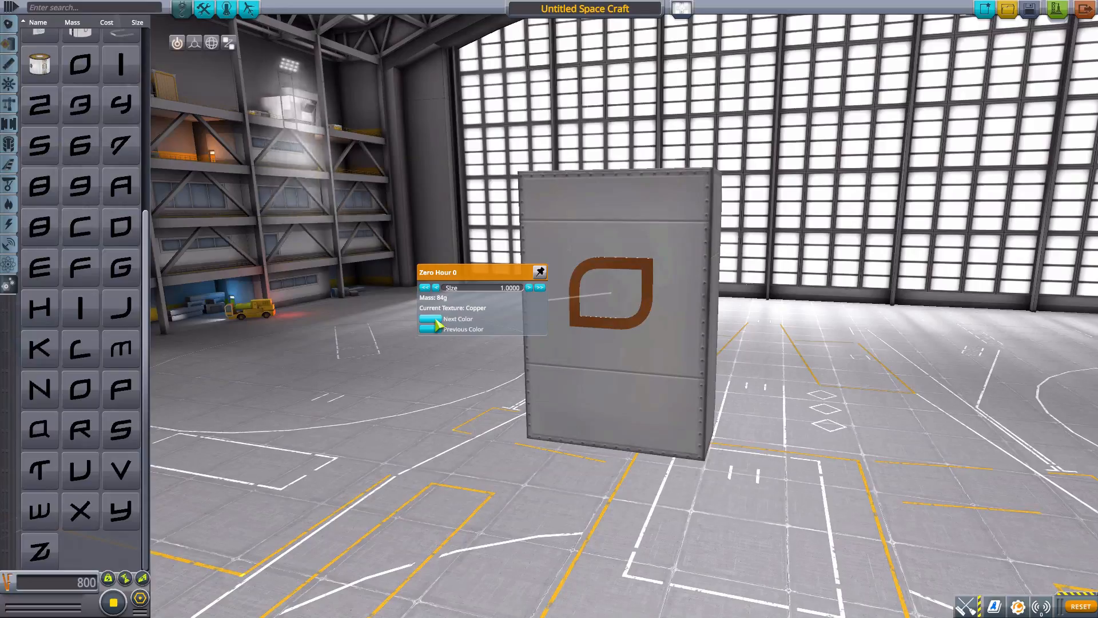
left_click(458, 318)
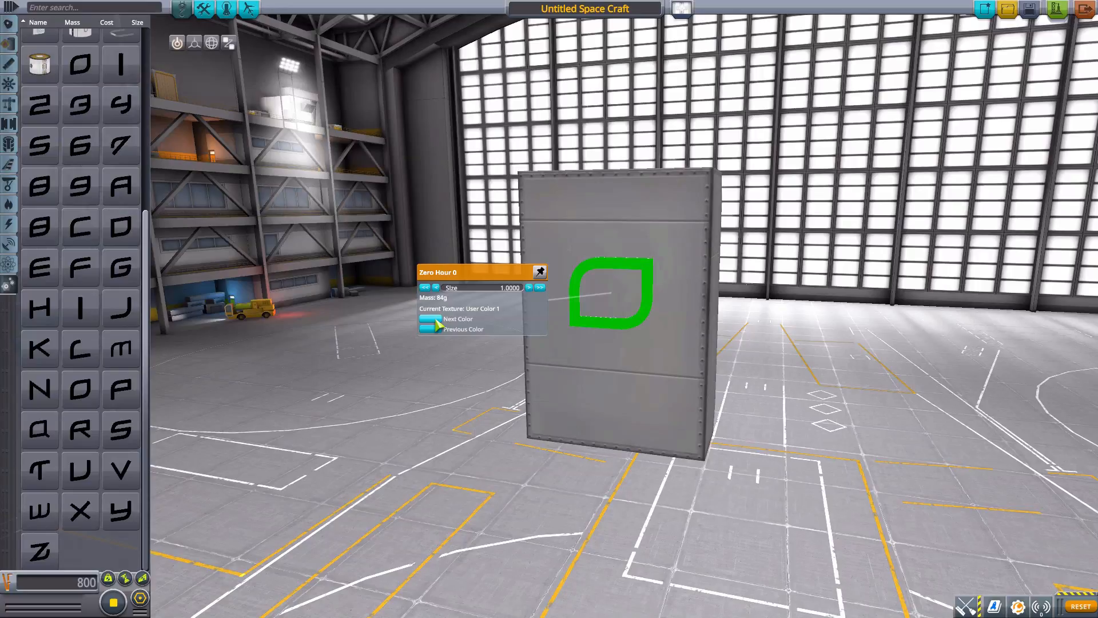
left_click(433, 323)
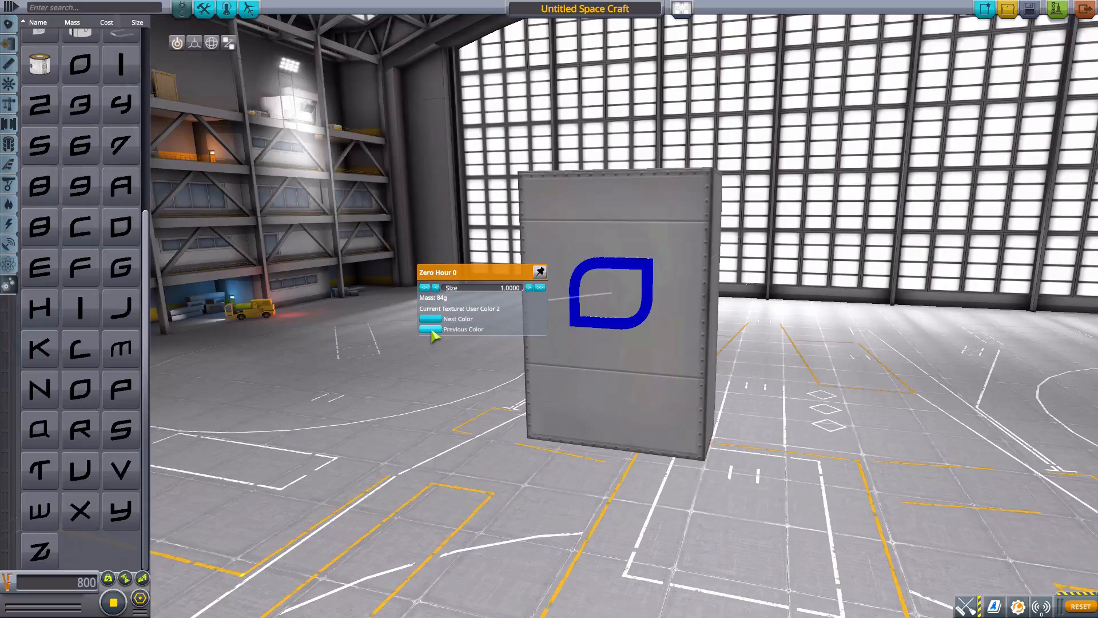
left_click(429, 330)
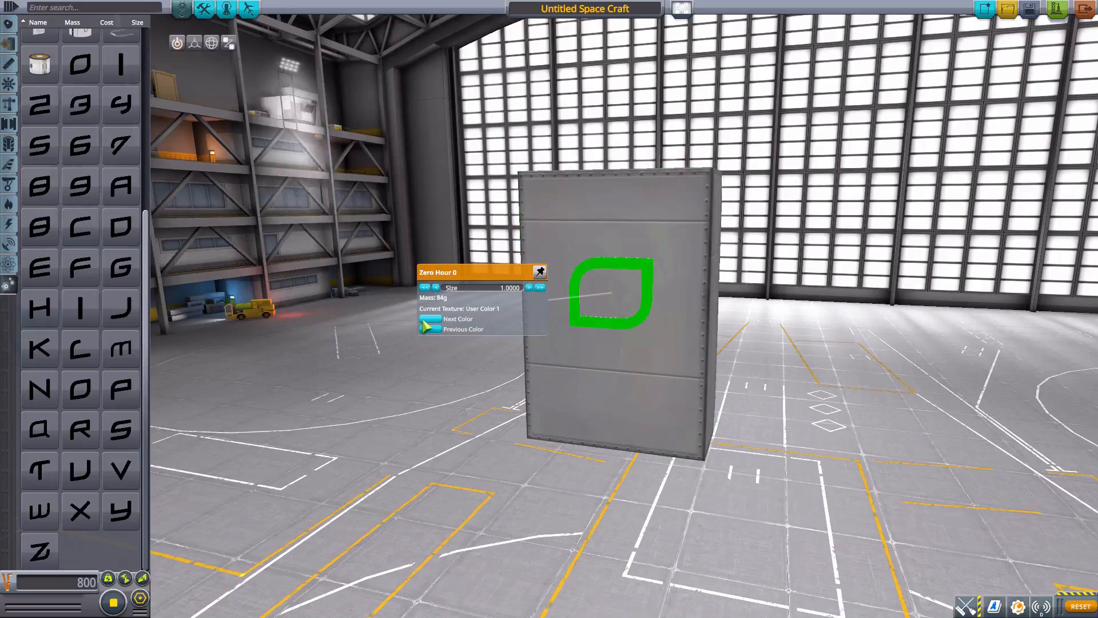
left_click(430, 323)
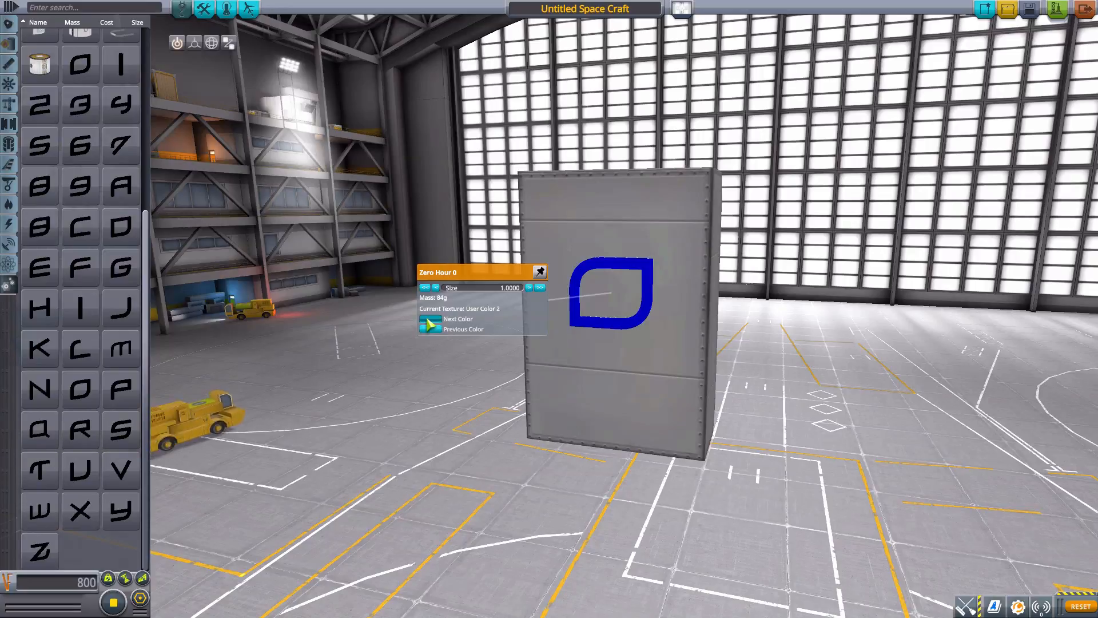
Settle the O letter on green (User Color 1) and dismiss its settings.
left_click(430, 330)
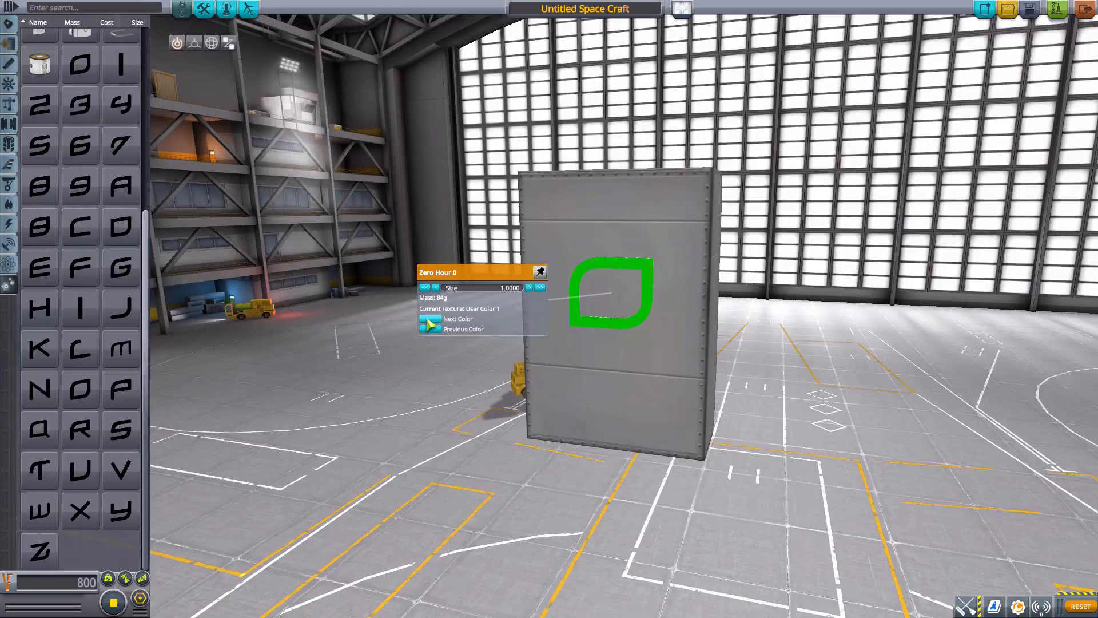
left_click(430, 318)
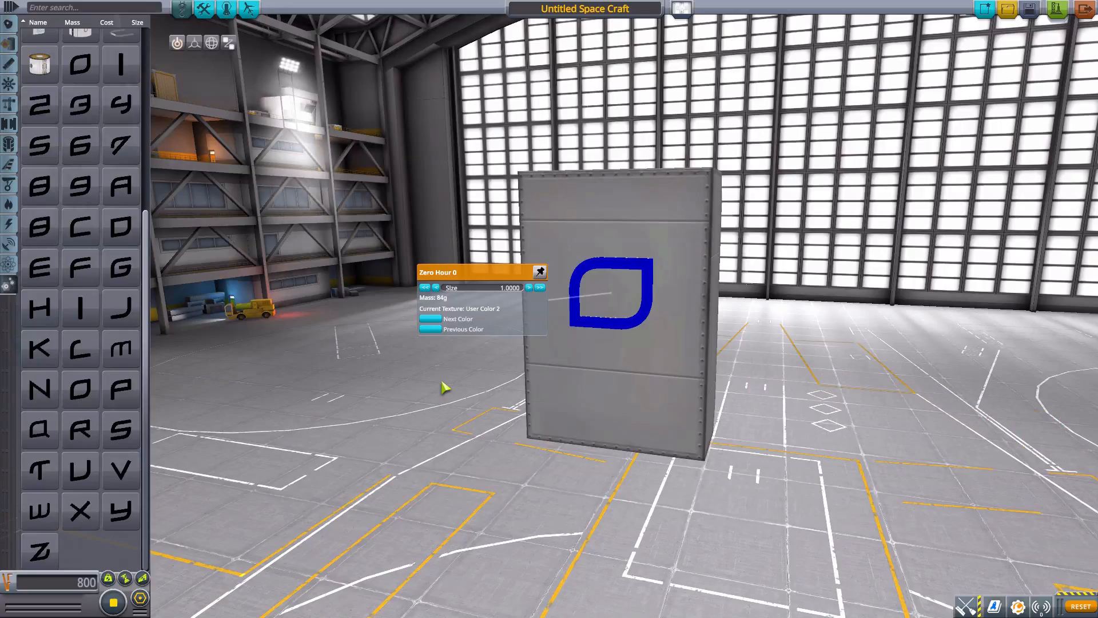
mouse_move(431, 330)
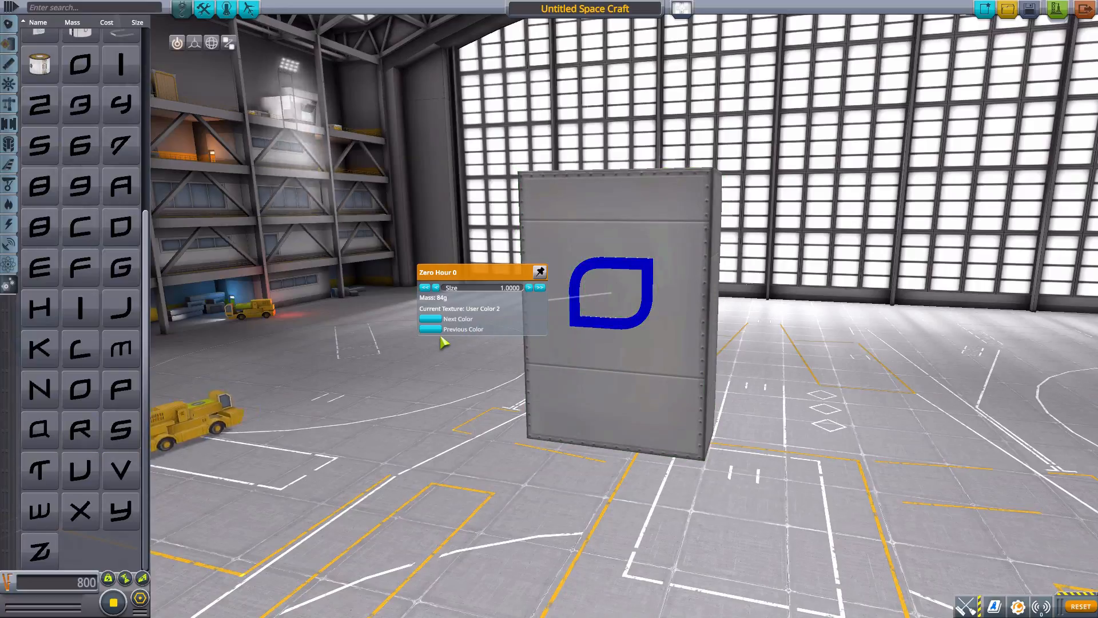
left_click(430, 323)
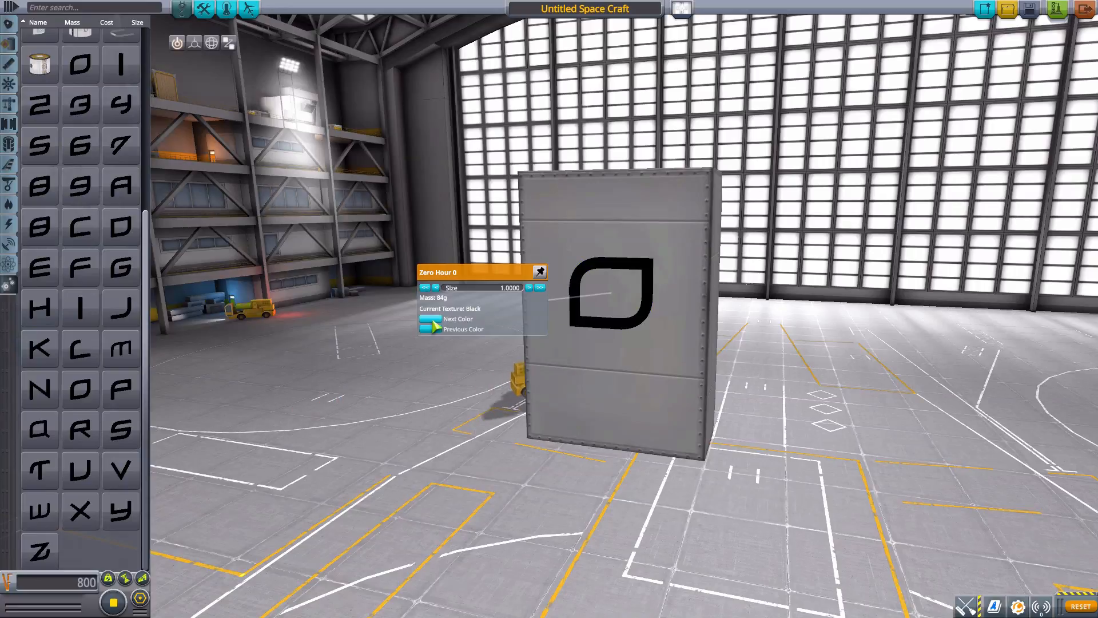
left_click(458, 318)
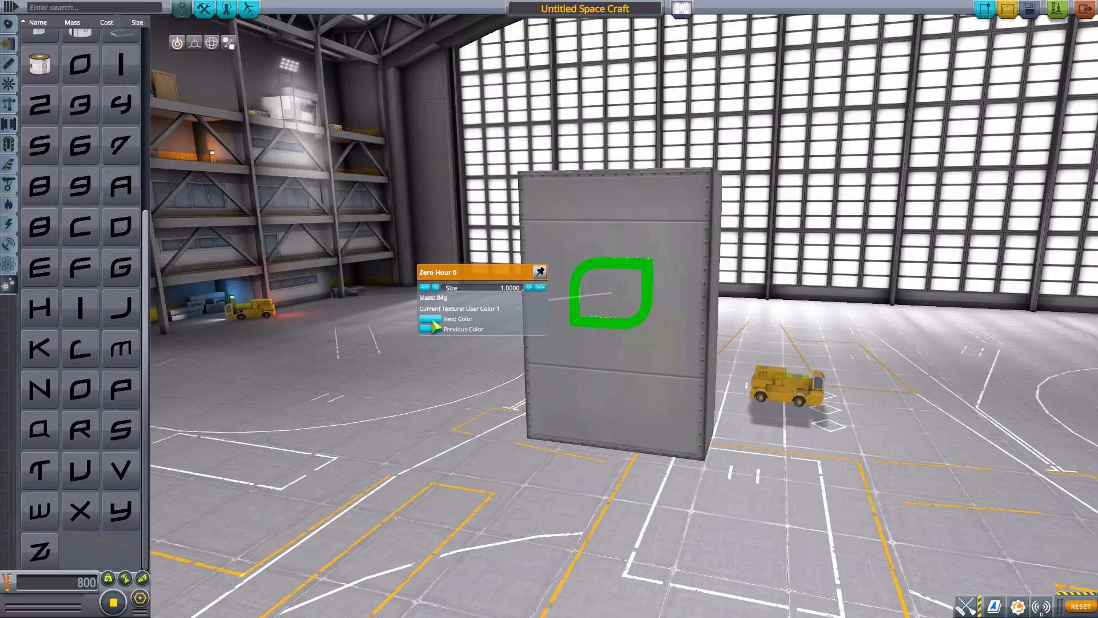
left_click(458, 318)
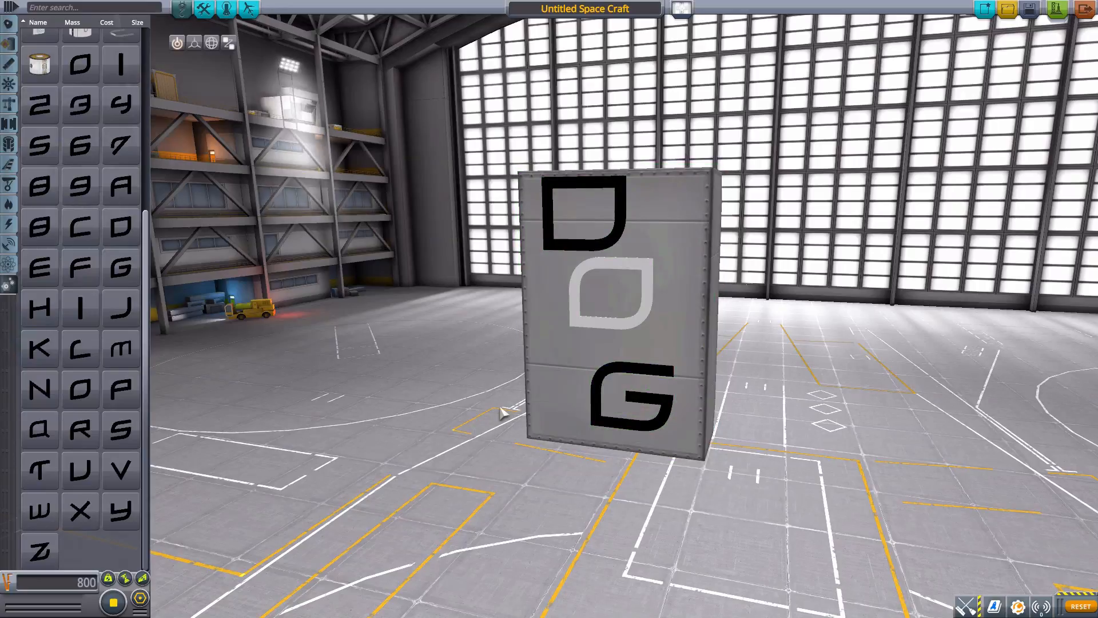
mouse_move(846, 294)
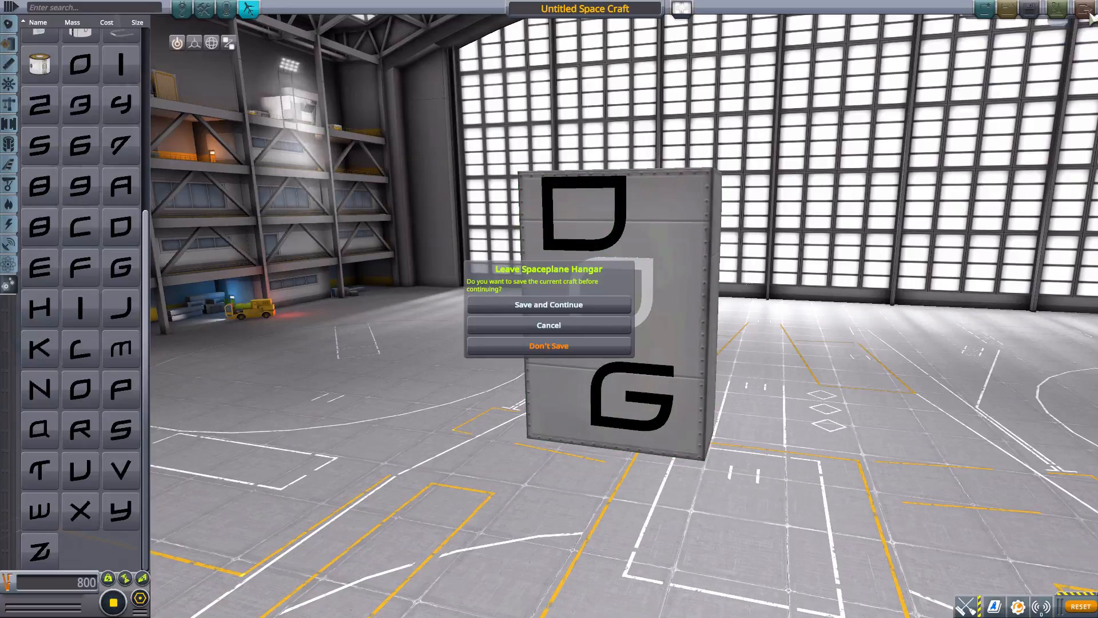
Leave the Spaceplane Hangar without saving the craft.
left_click(549, 345)
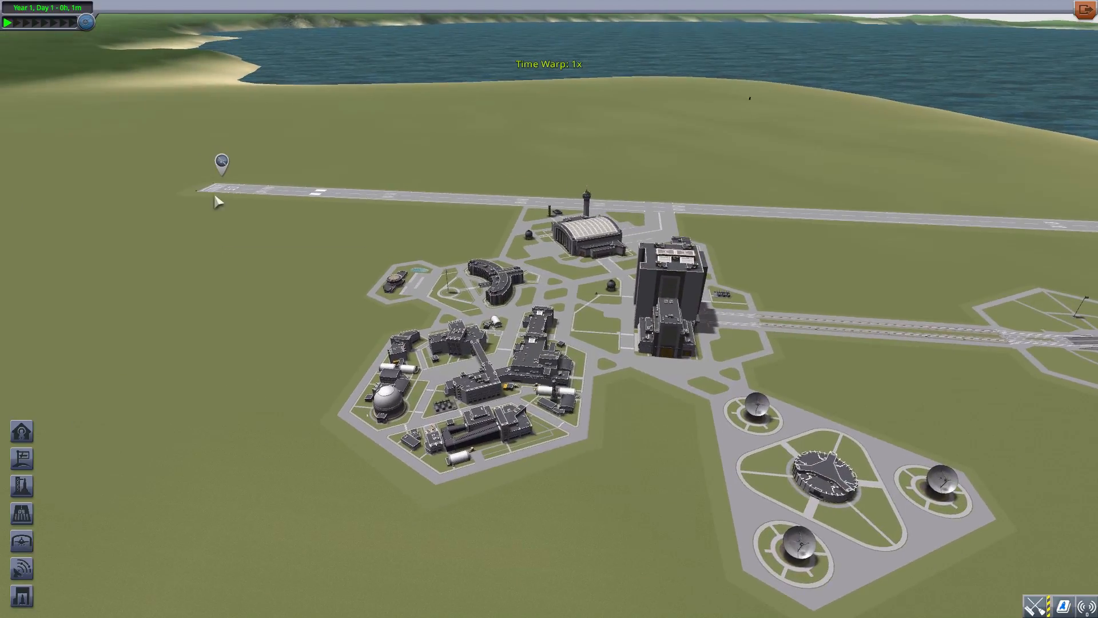
Launch Fengist's Font Factory craft onto the runway.
left_click(222, 162)
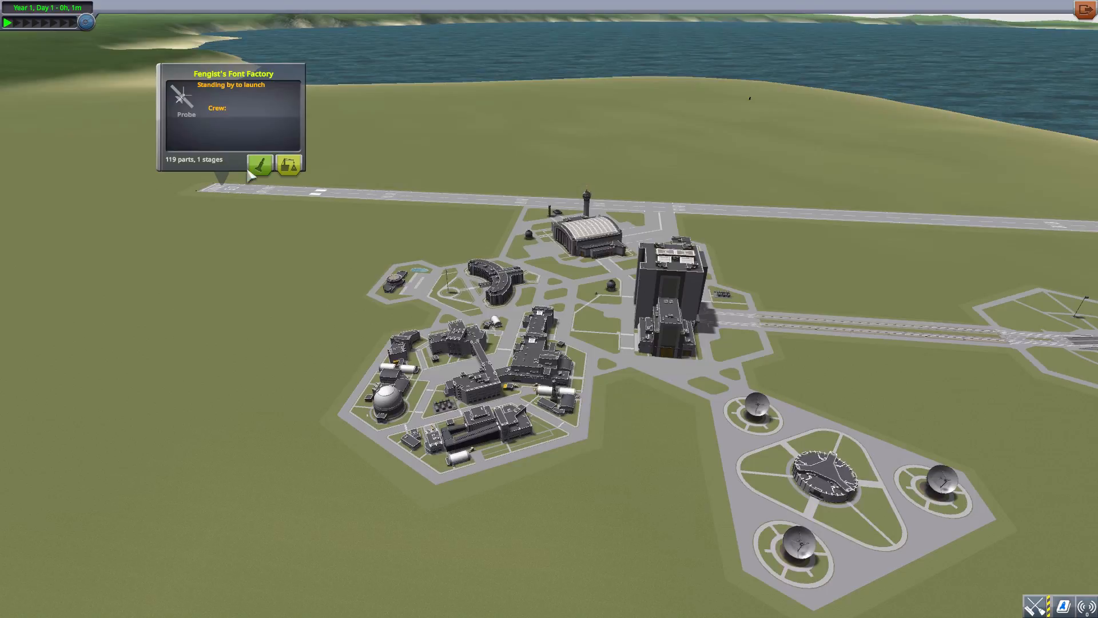
left_click(260, 166)
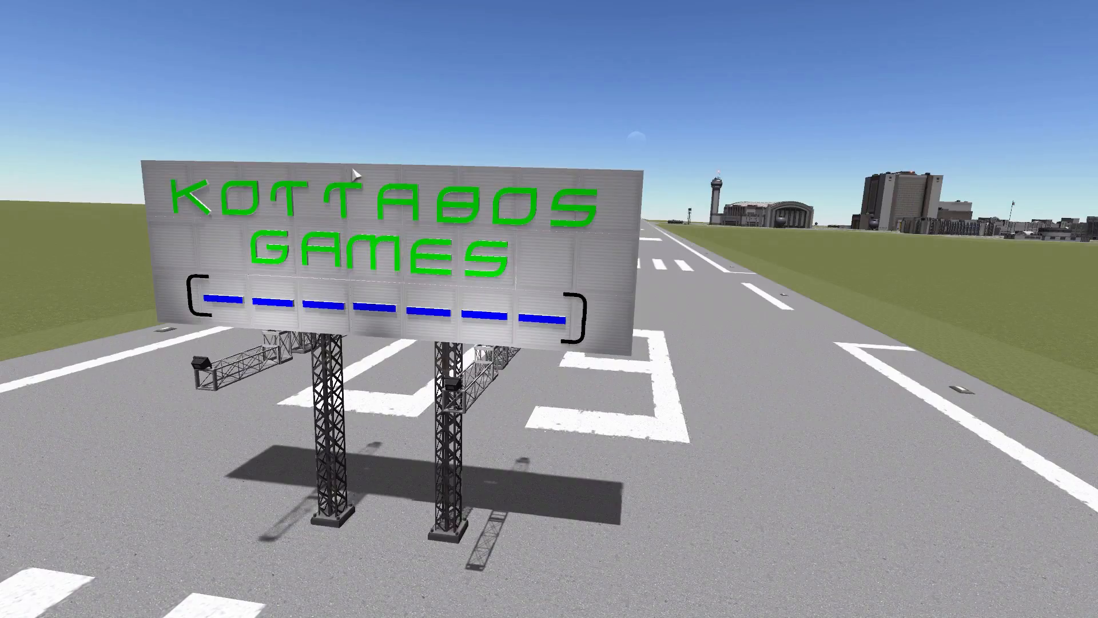
mouse_move(684, 162)
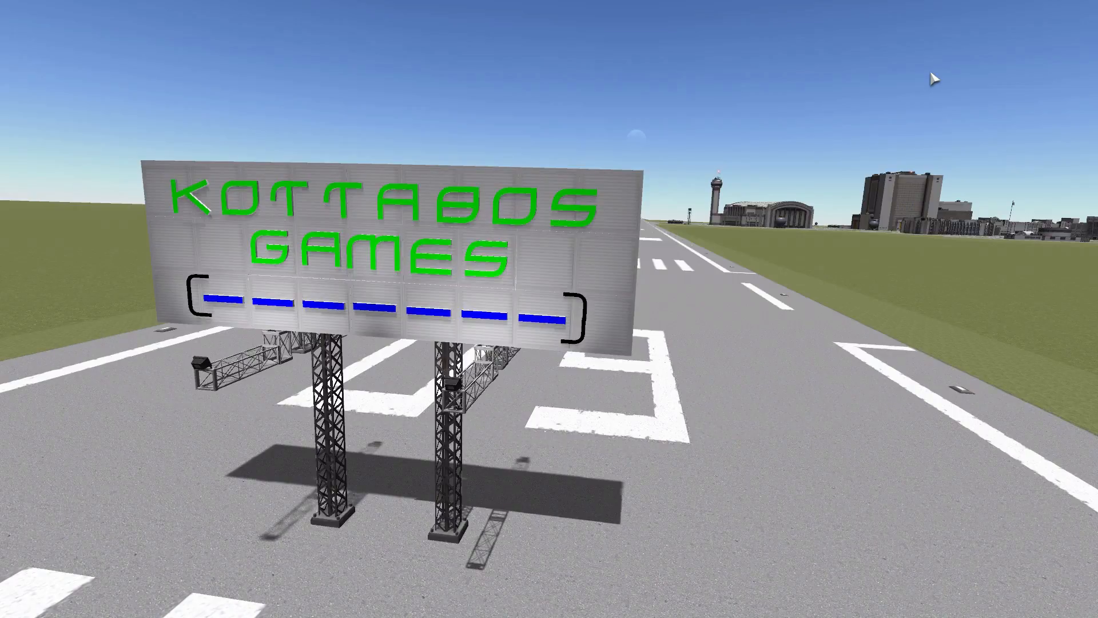
mouse_move(451, 290)
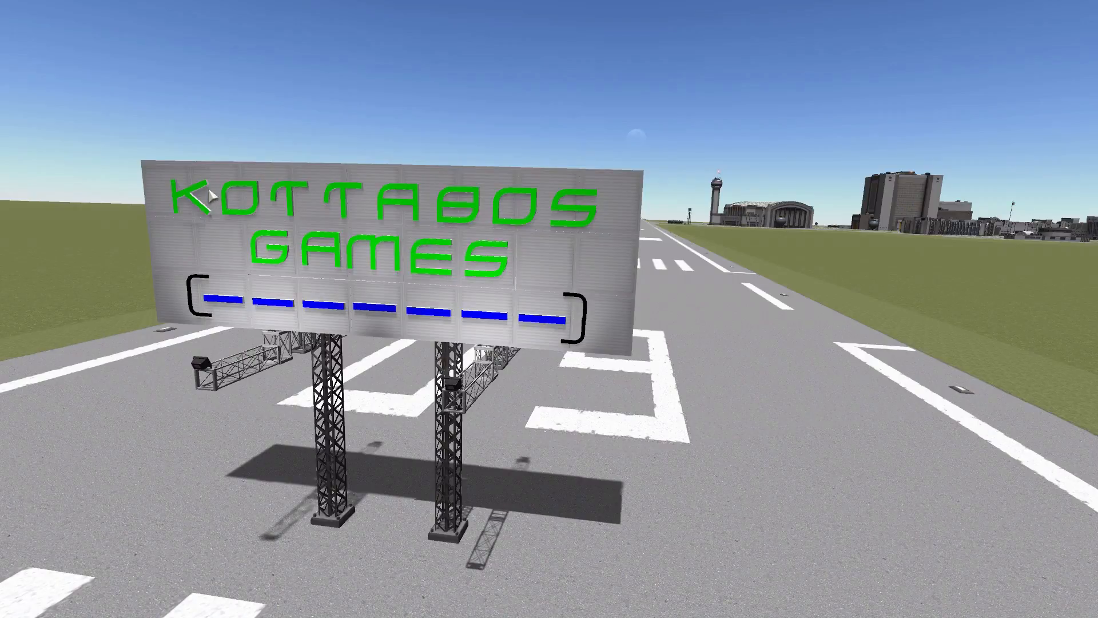
mouse_move(583, 359)
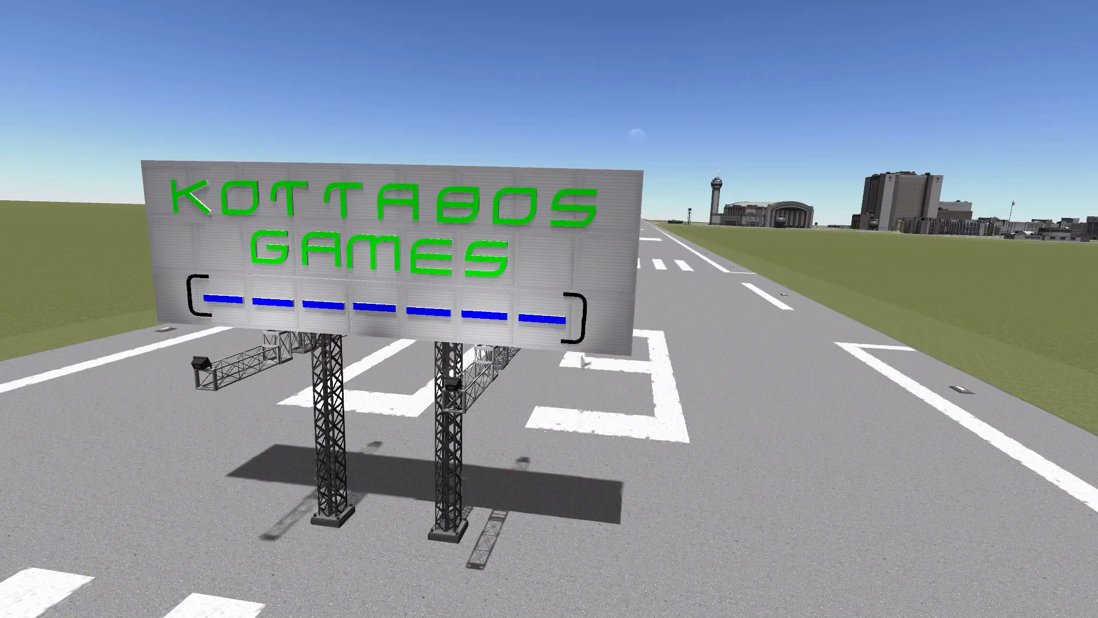
mouse_move(748, 304)
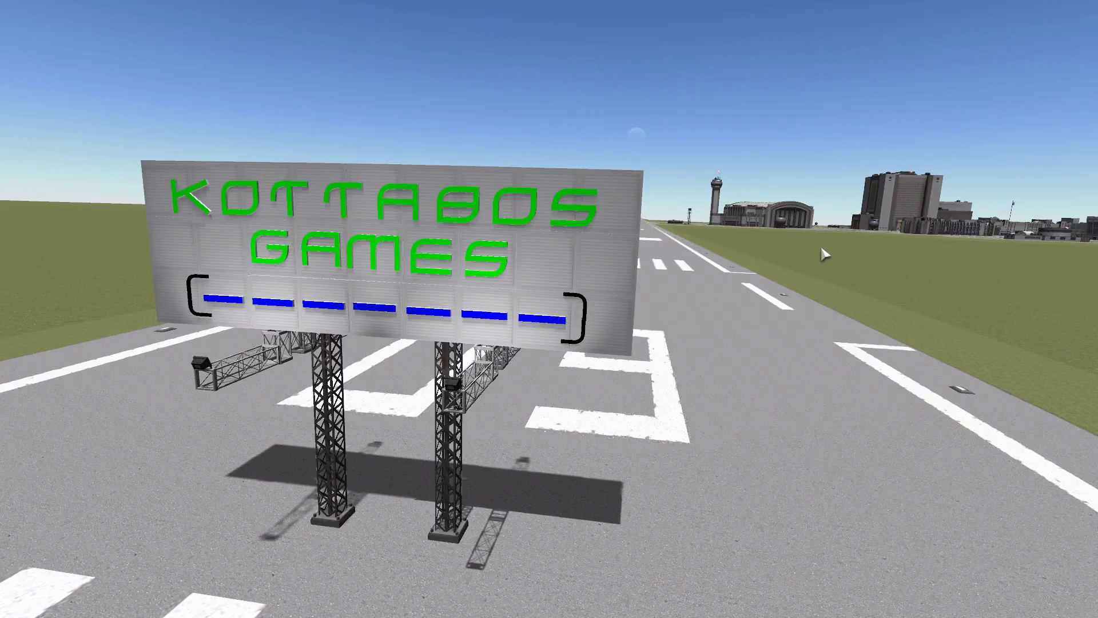
mouse_move(359, 170)
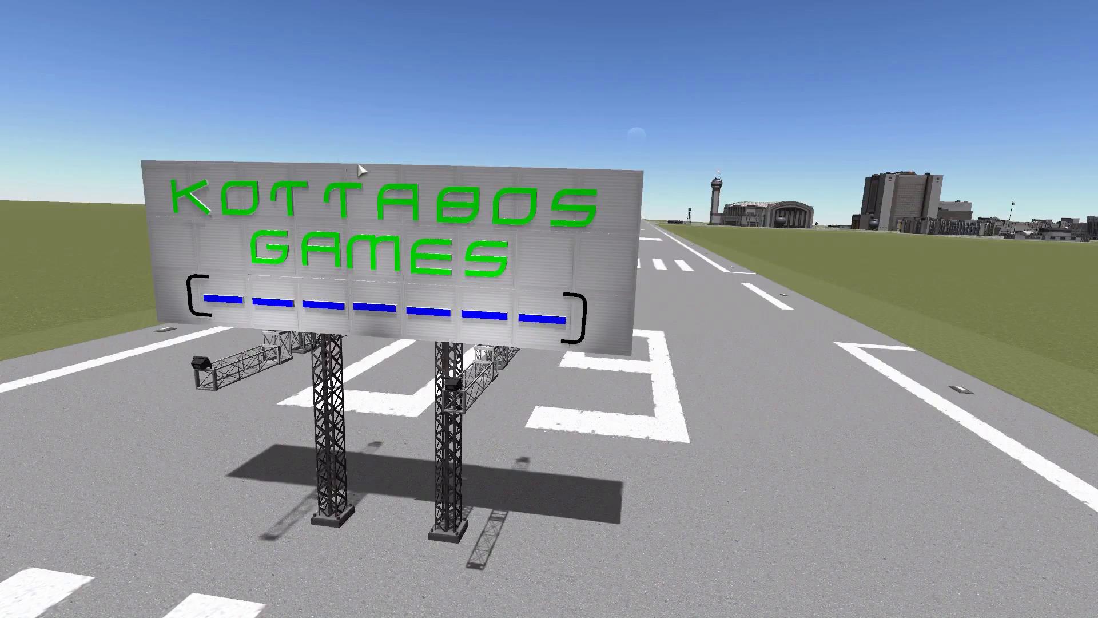
mouse_move(840, 211)
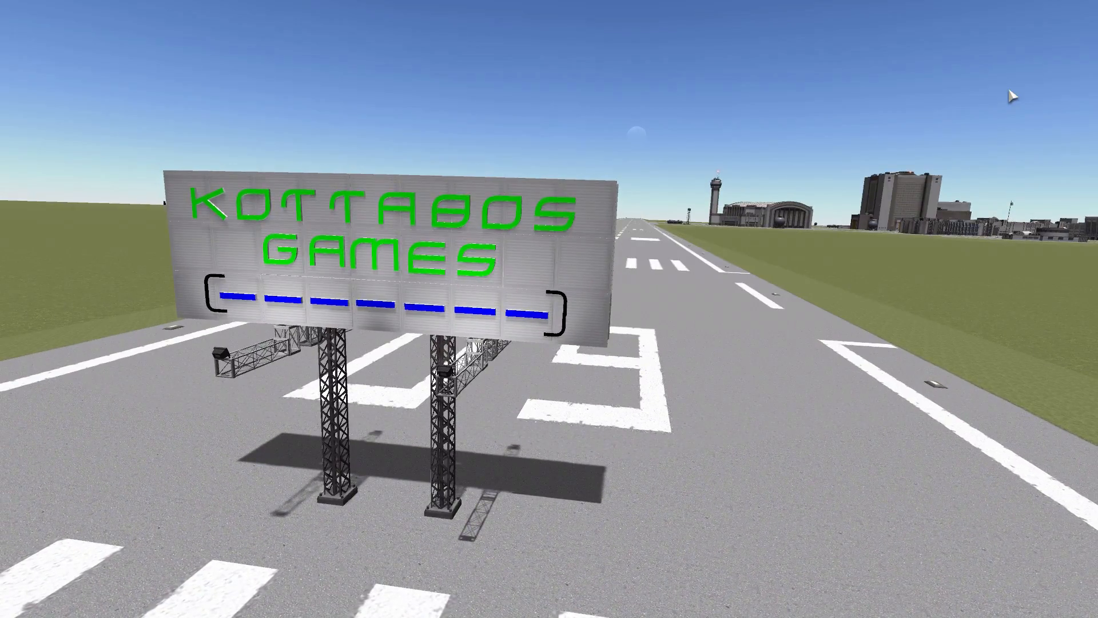
mouse_move(196, 215)
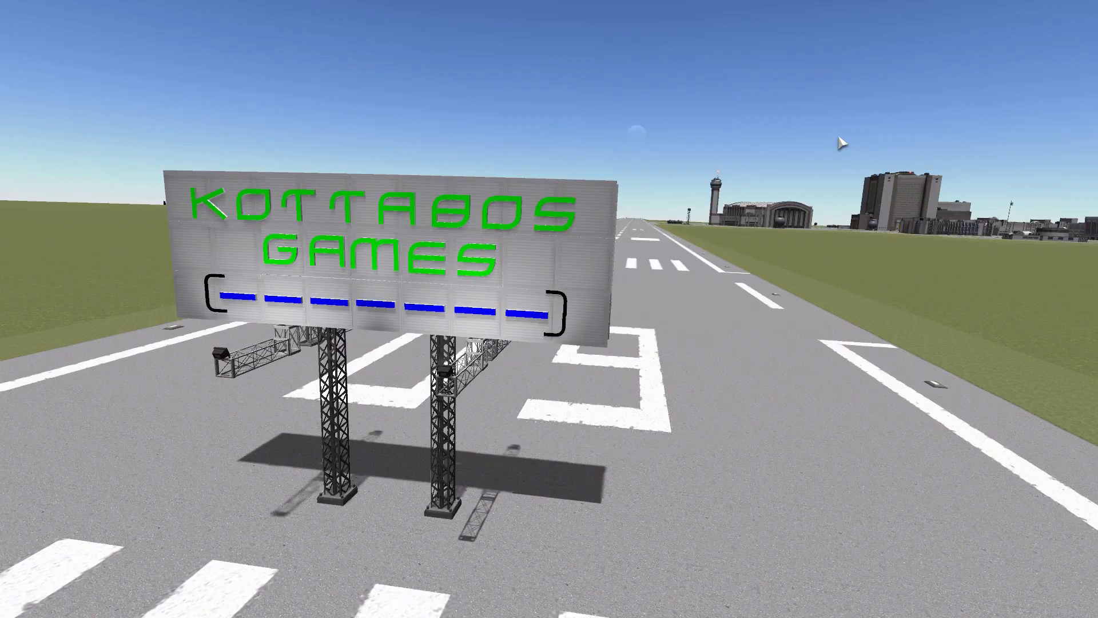
mouse_move(829, 175)
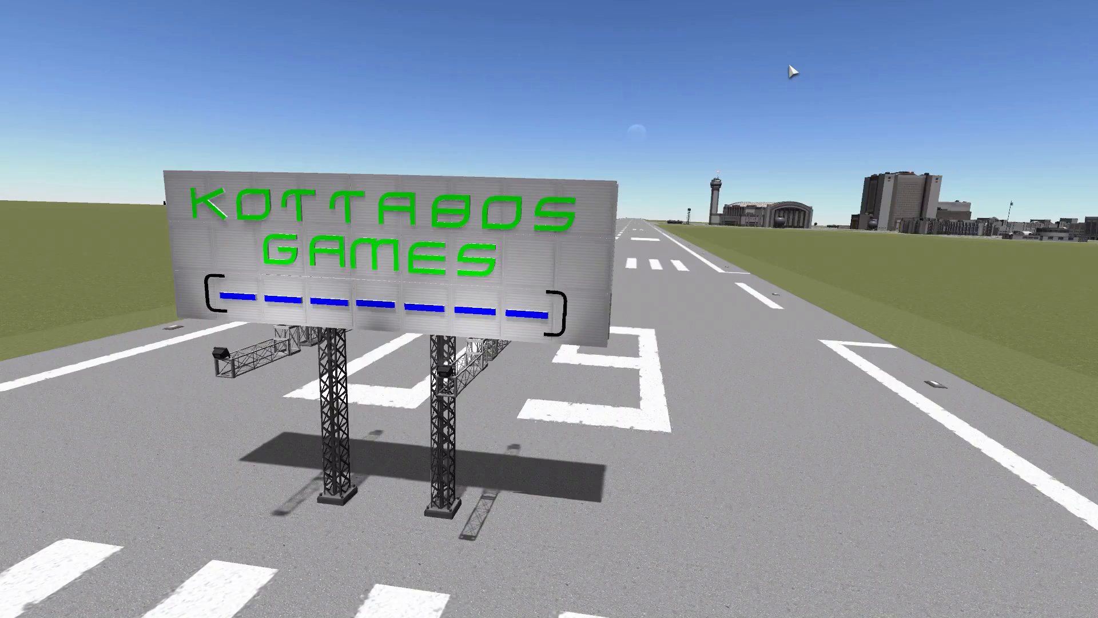
mouse_move(827, 72)
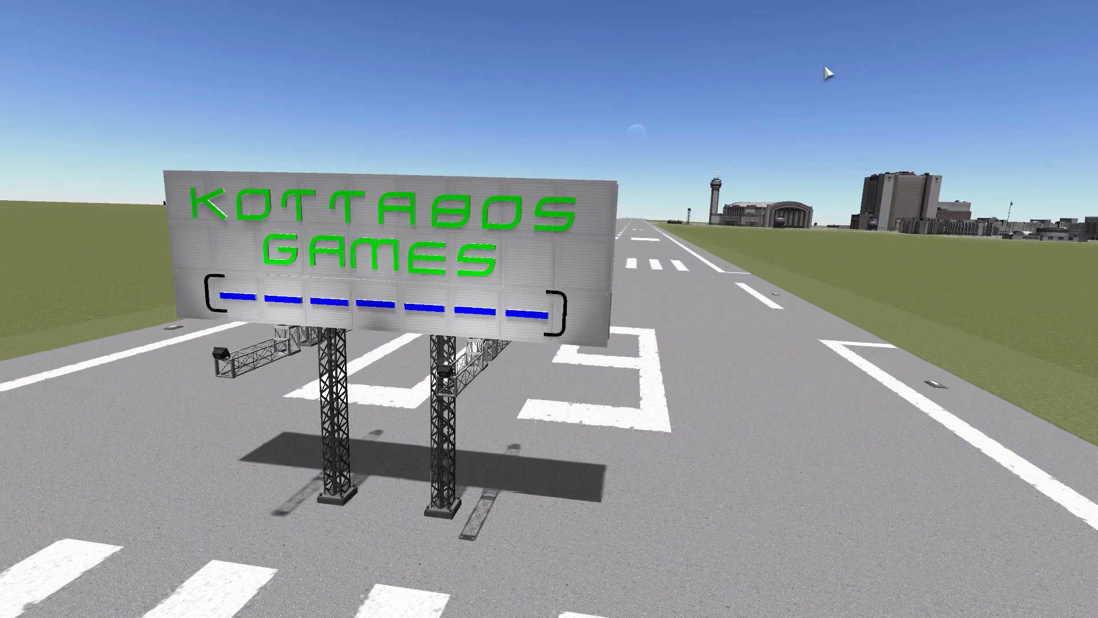